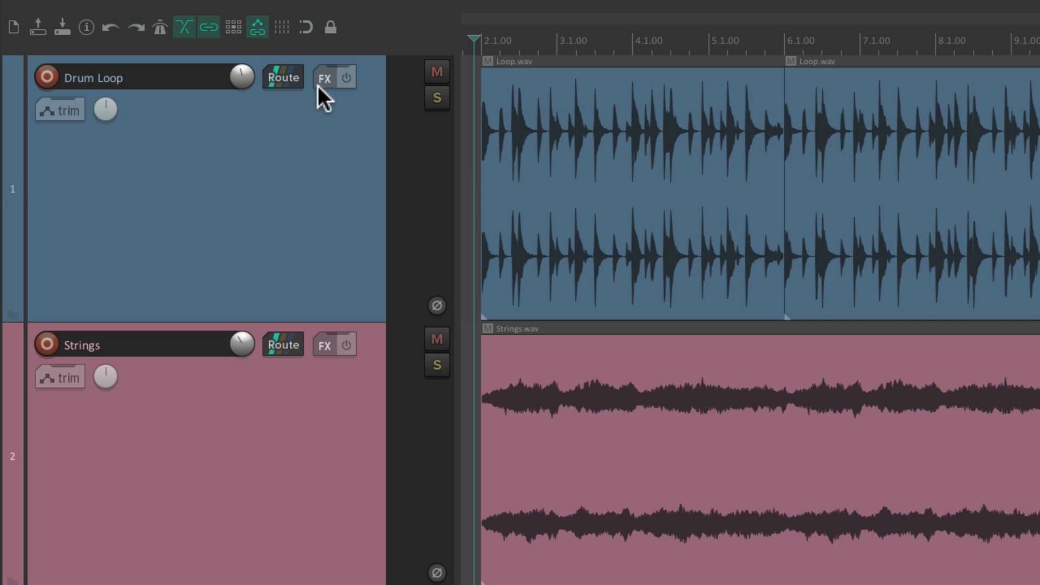
# Step: Select the first Loop.wav item on the Drum Loop track and show the Item menu's Take commands
pyautogui.click(325, 76)
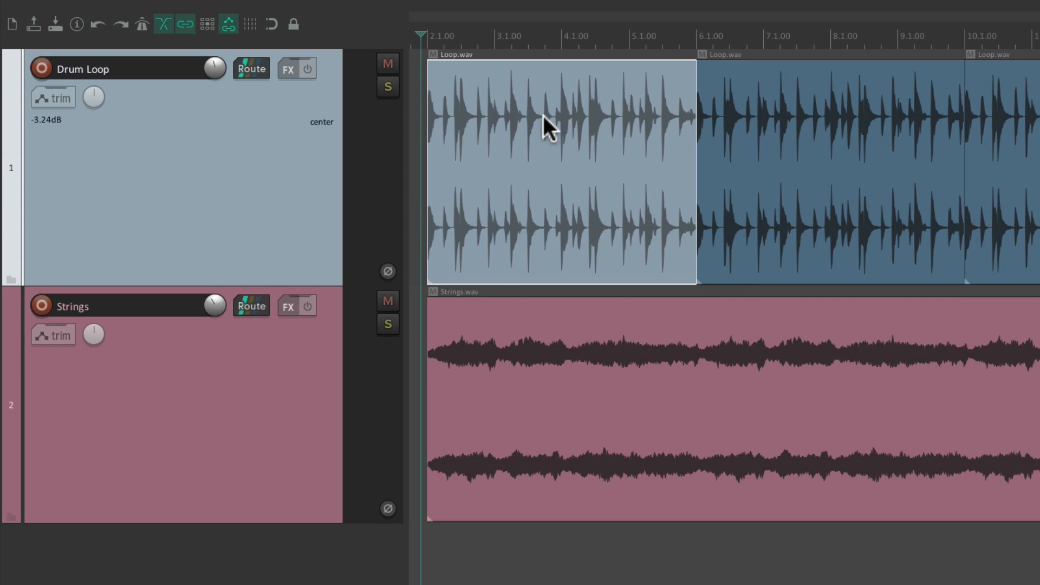
pyautogui.click(268, 9)
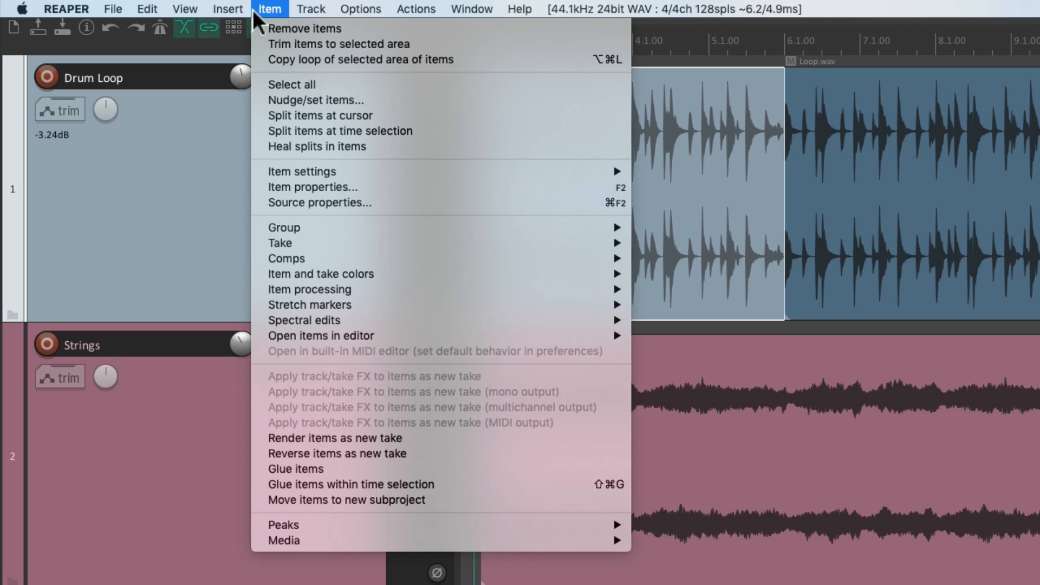
pyautogui.moveTo(258, 95)
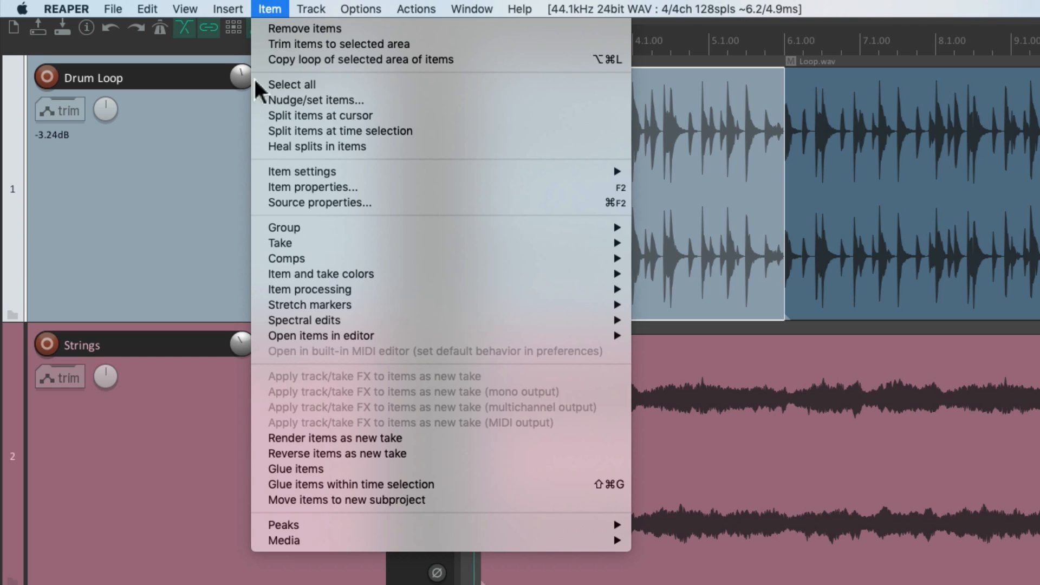
pyautogui.moveTo(280, 244)
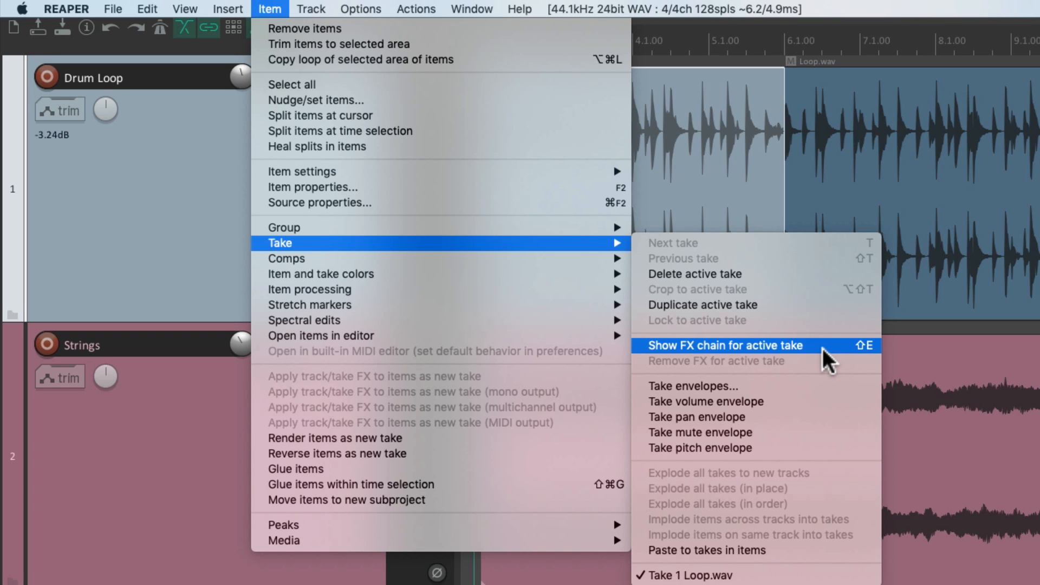
# Step: Bring up the Add FX plugin browser for the first Loop.wav item's take
pyautogui.click(724, 345)
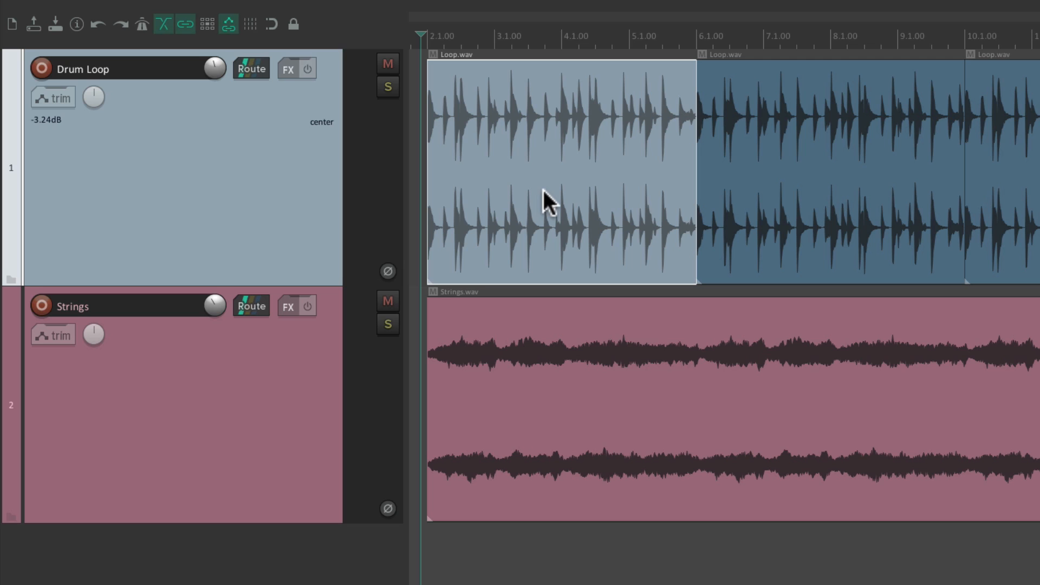
pyautogui.moveTo(571, 111)
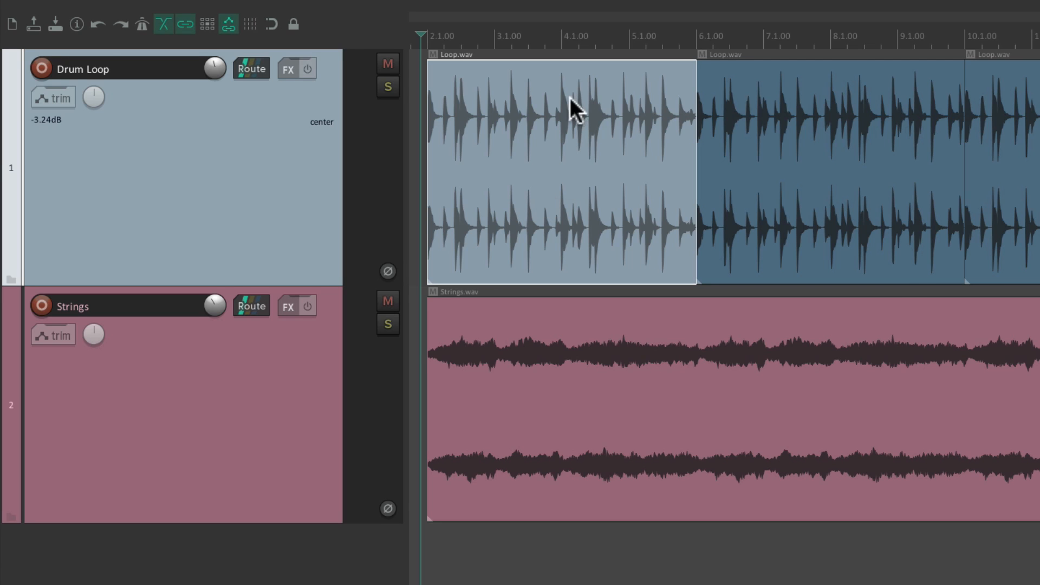
pyautogui.rightClick(574, 108)
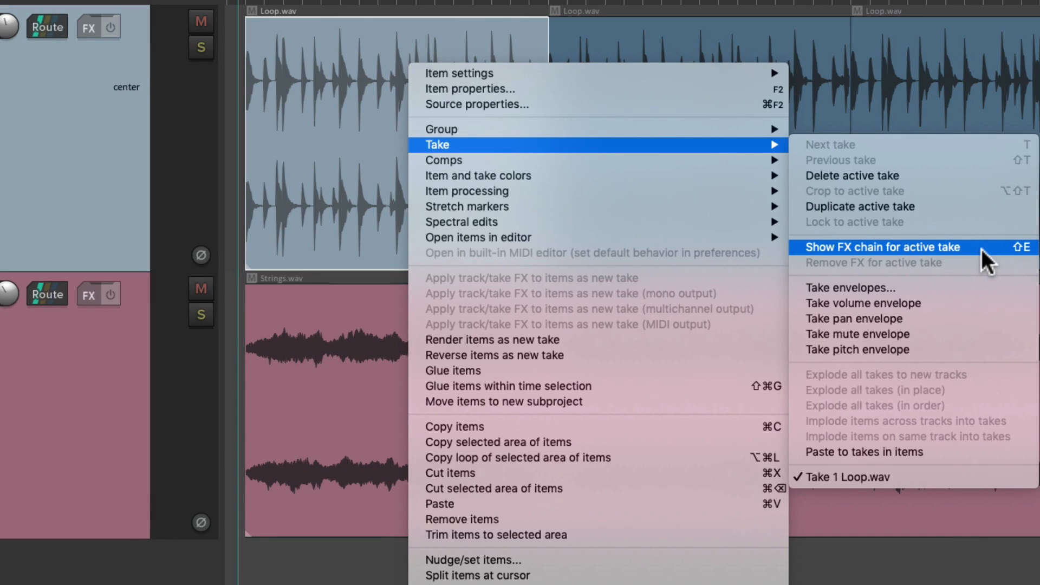
pyautogui.moveTo(1003, 258)
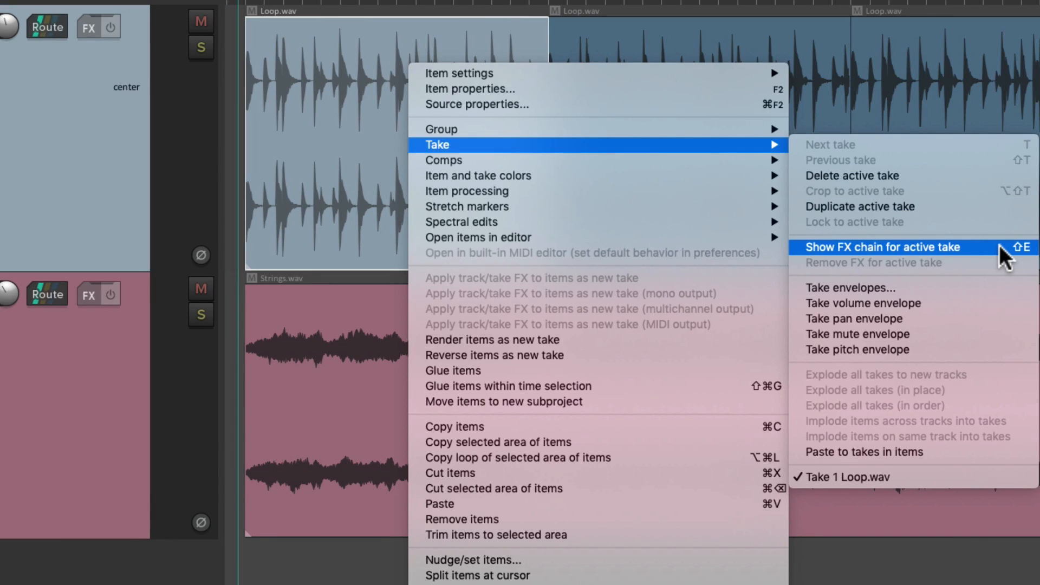
pyautogui.press('Shift+E')
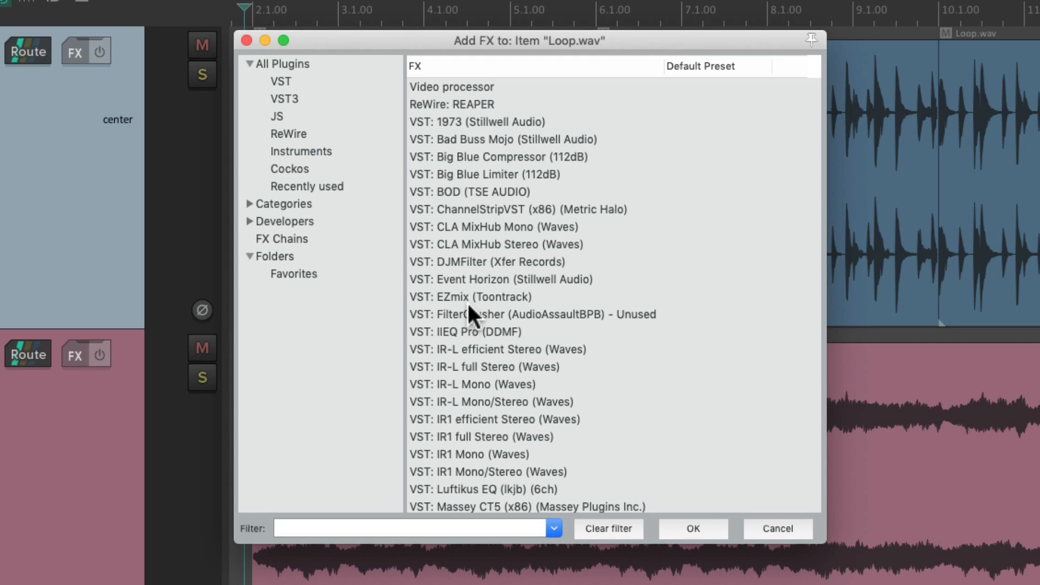
# Step: Add VST: ReaEQ (Cockos) from the Cockos folder as a take effect
pyautogui.click(289, 169)
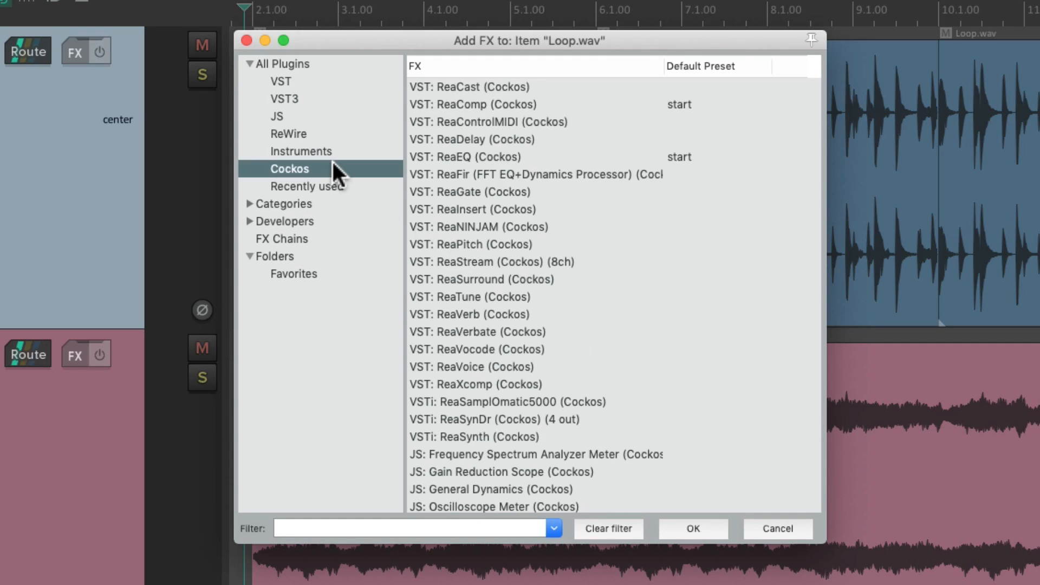
pyautogui.click(464, 156)
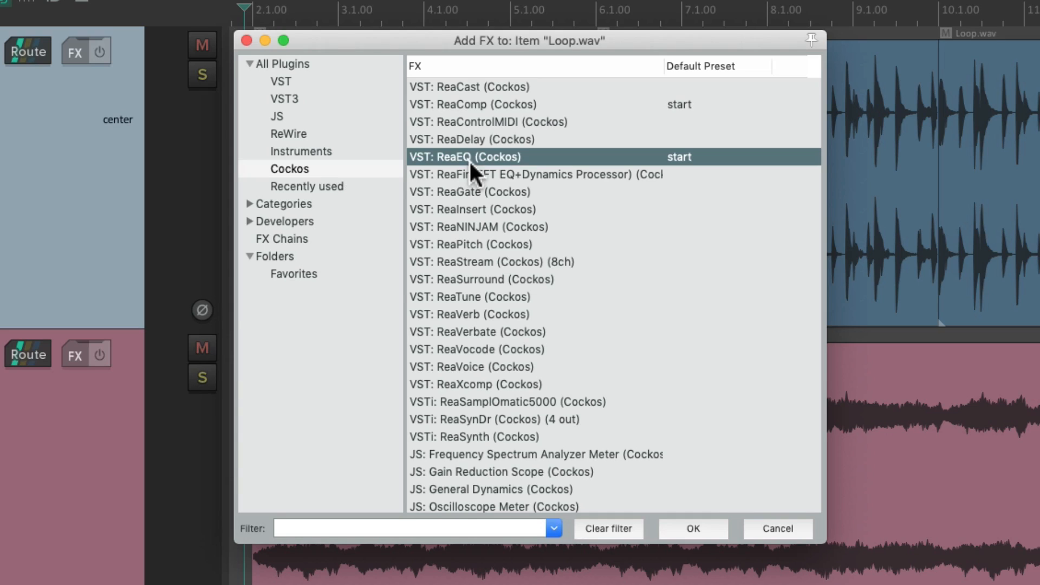
pyautogui.click(692, 529)
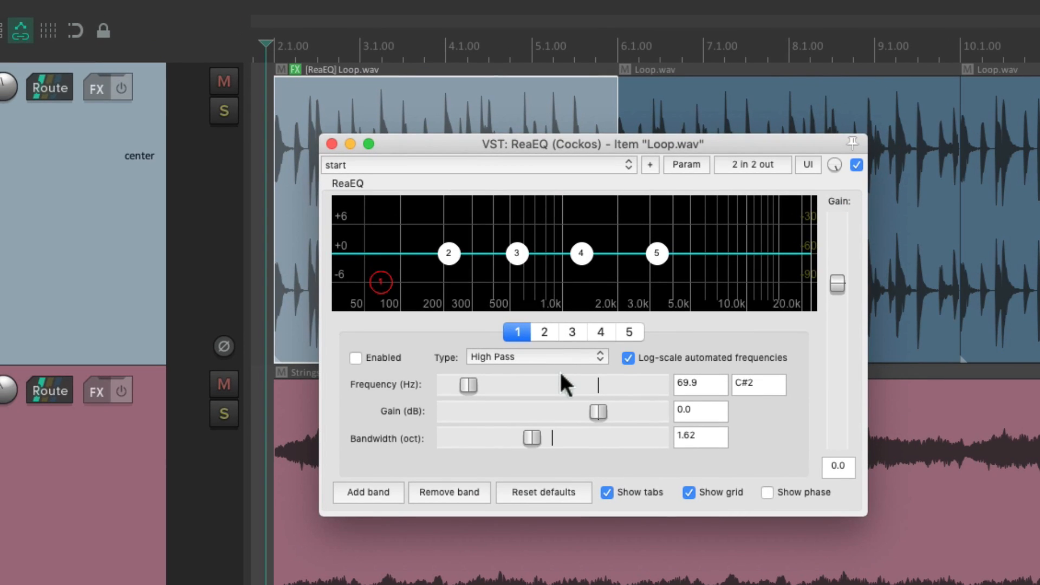
pyautogui.moveTo(442, 109)
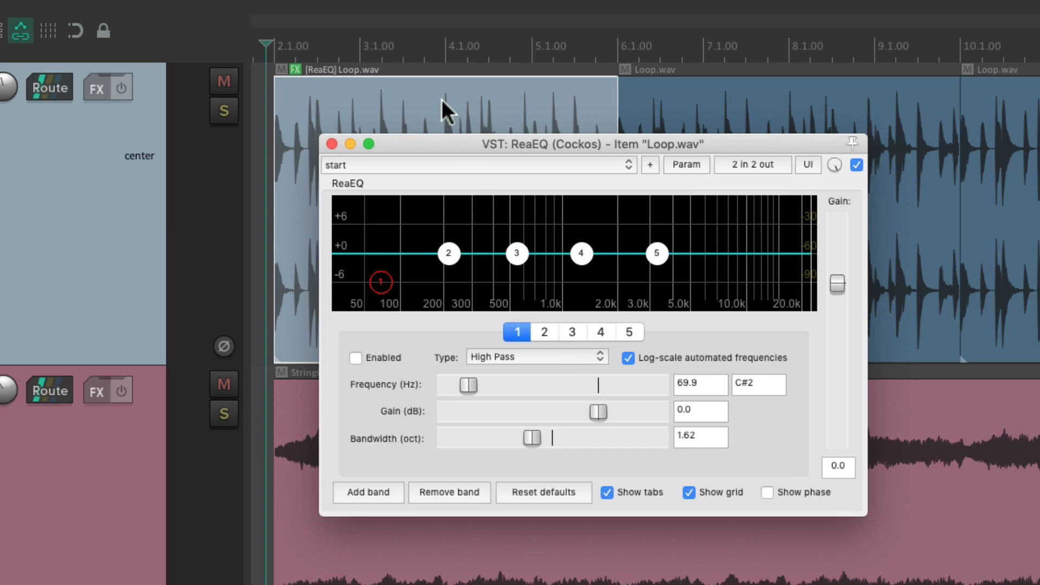
# Step: Reduce ReaEQ to one low-pass band near 2157 Hz, 0.47 octaves, and close it
pyautogui.click(449, 492)
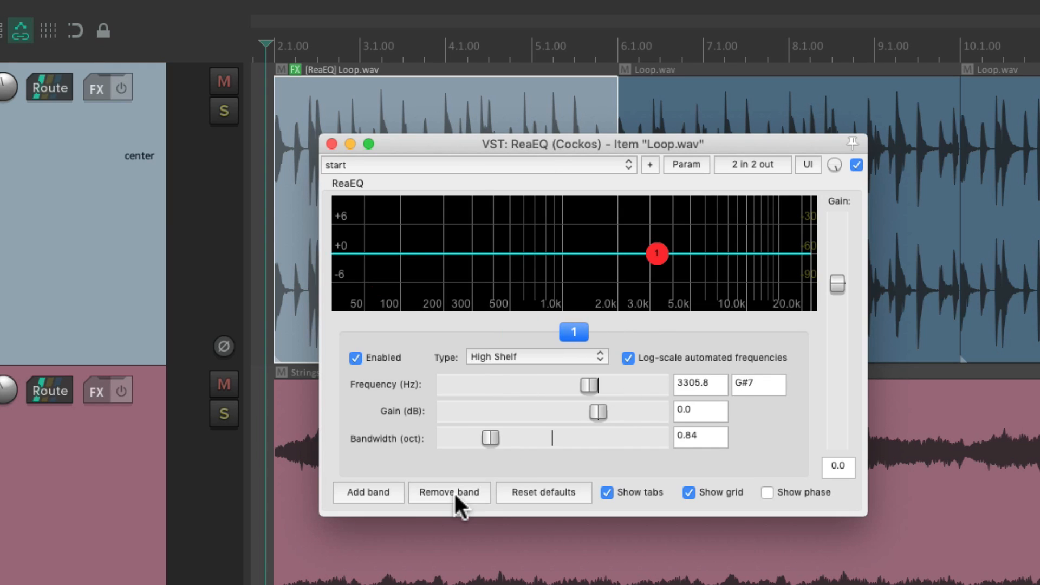
pyautogui.click(536, 356)
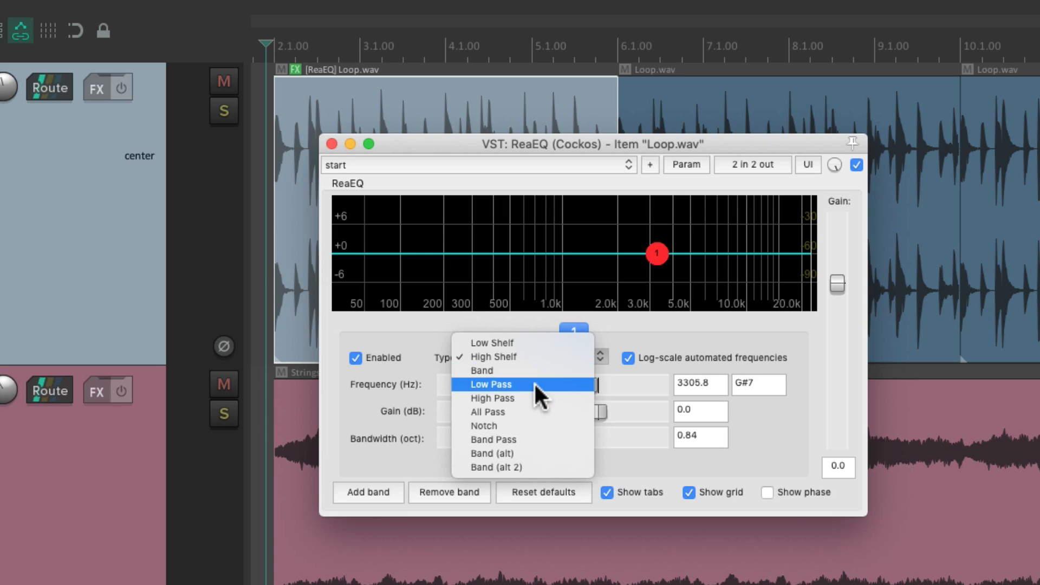
pyautogui.click(490, 384)
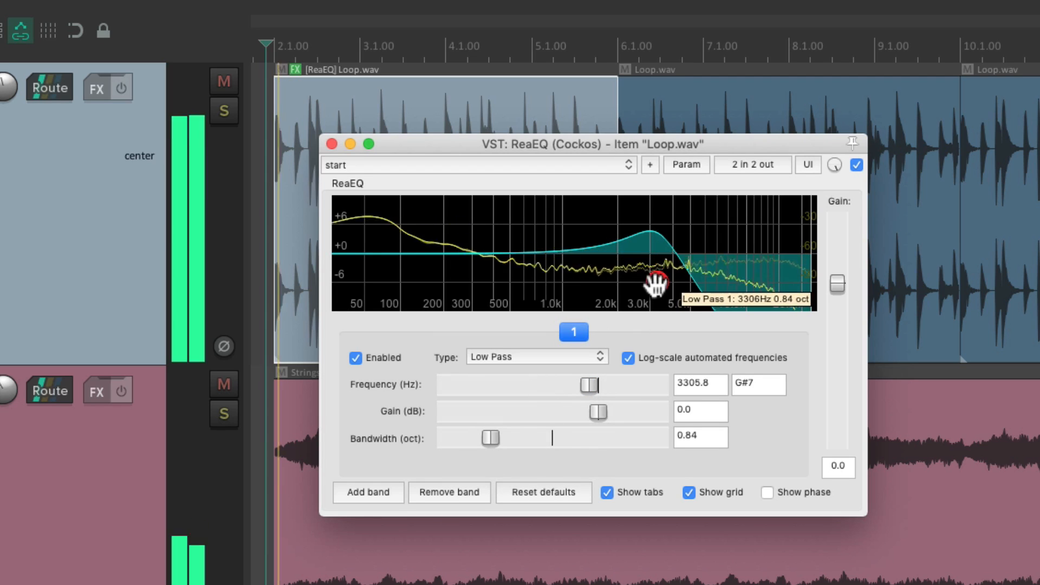
pyautogui.moveTo(656, 285); pyautogui.dragTo(646, 279)
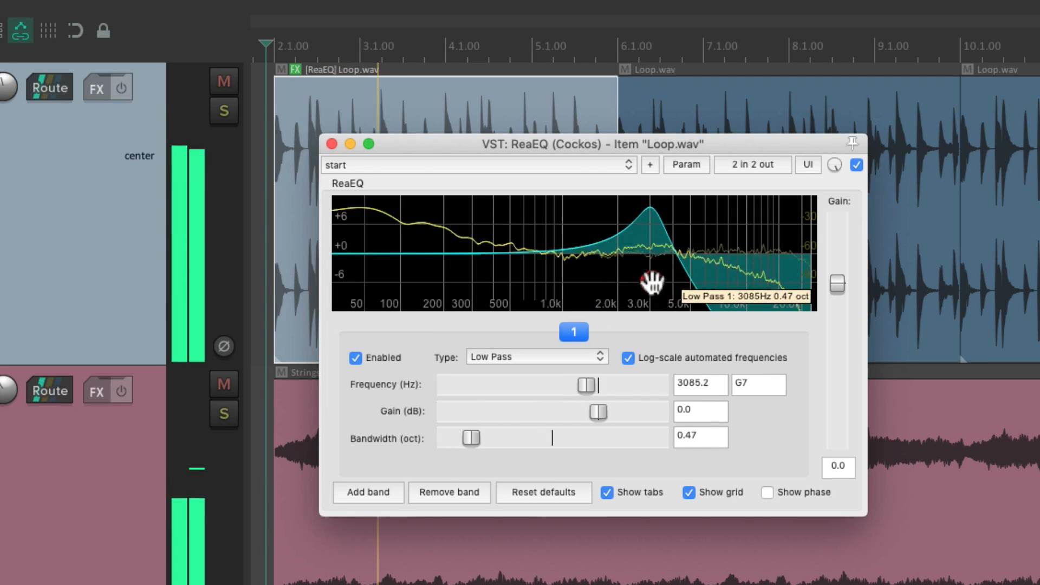
pyautogui.moveTo(649, 282); pyautogui.dragTo(649, 285)
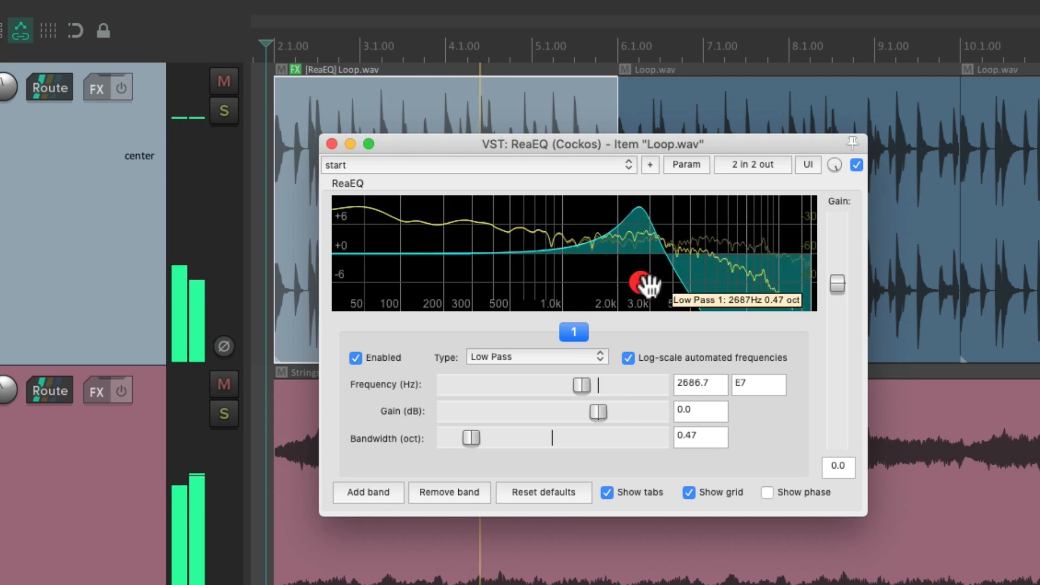
pyautogui.moveTo(647, 285); pyautogui.dragTo(635, 290)
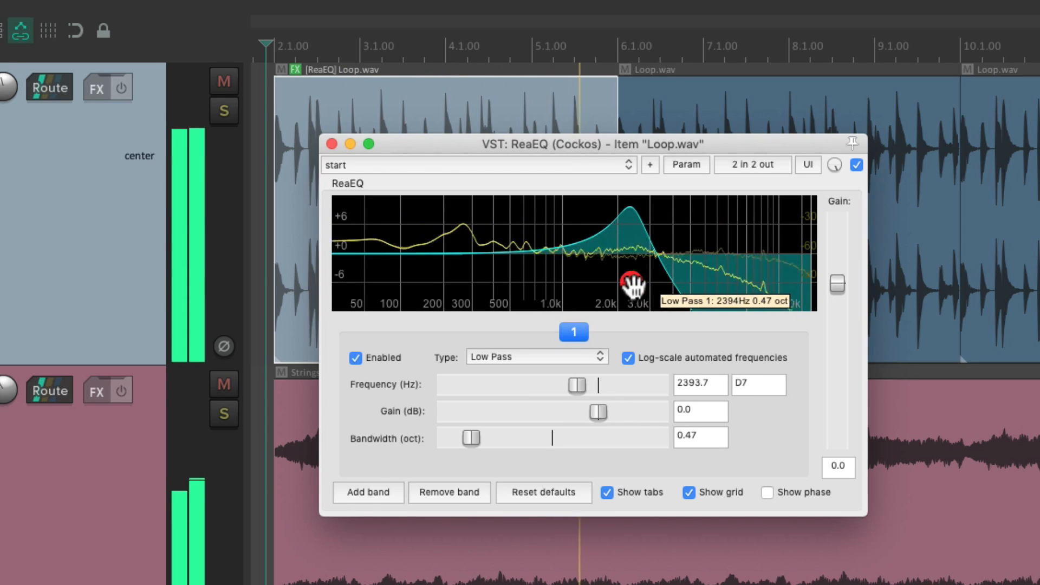
pyautogui.moveTo(629, 281); pyautogui.dragTo(623, 288)
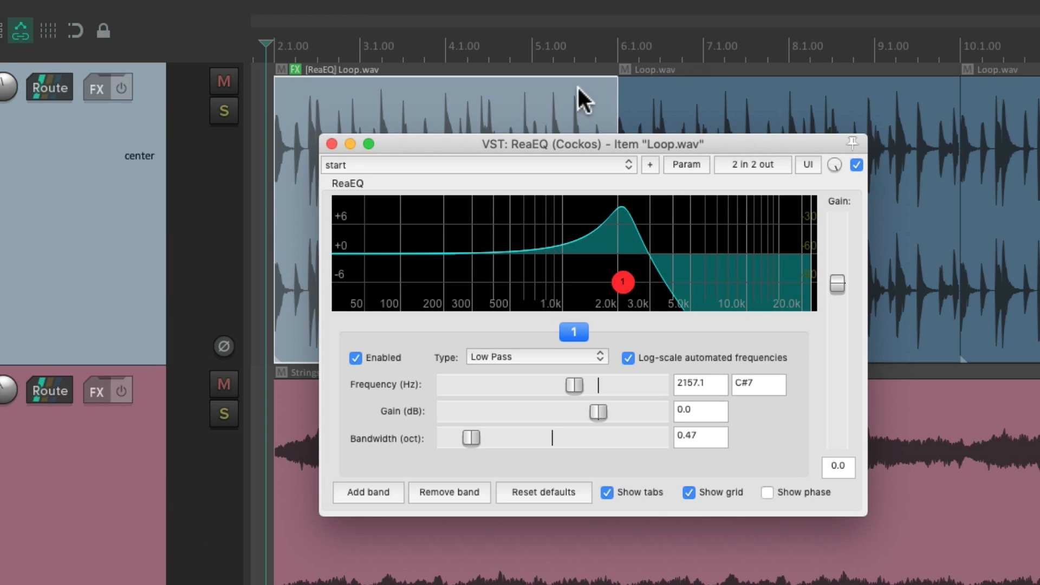
pyautogui.moveTo(670, 115)
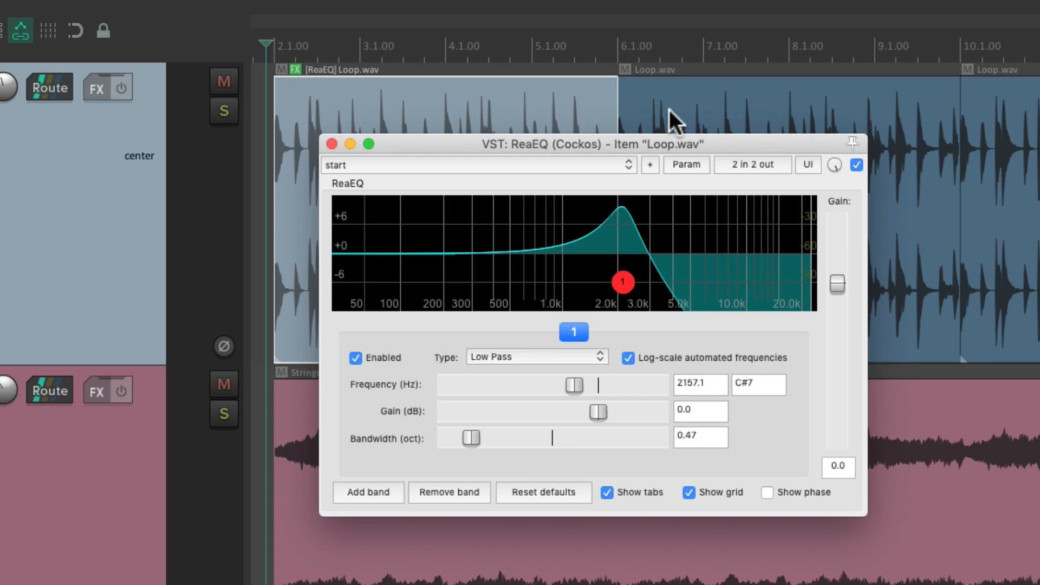
pyautogui.click(330, 144)
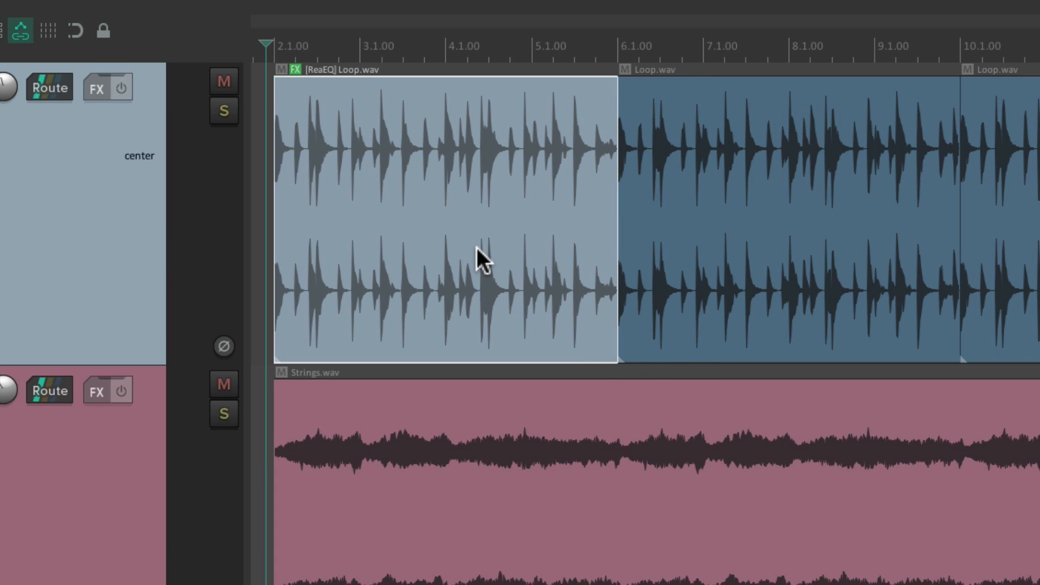
pyautogui.moveTo(491, 207)
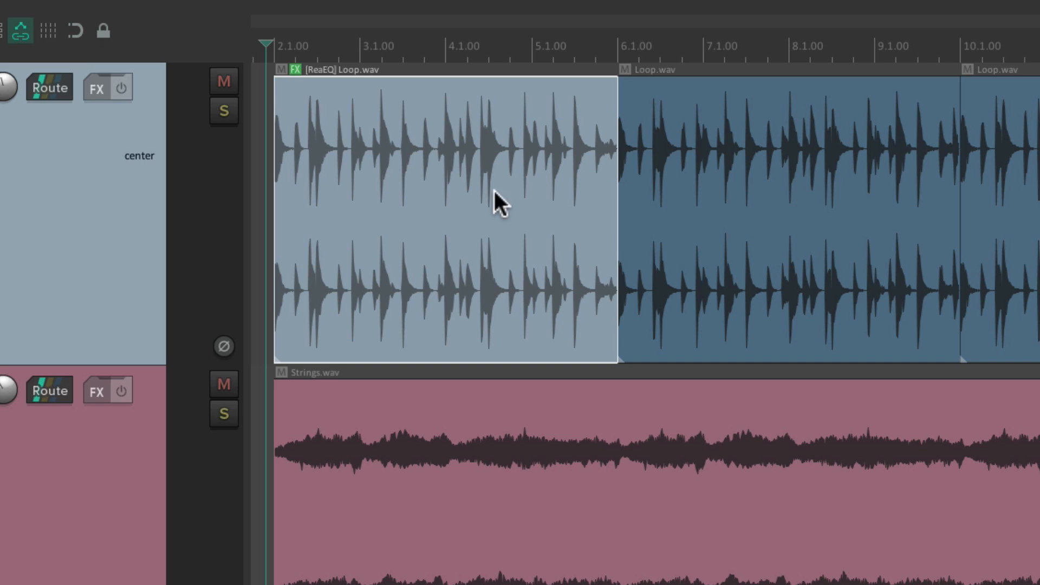
pyautogui.moveTo(775, 195)
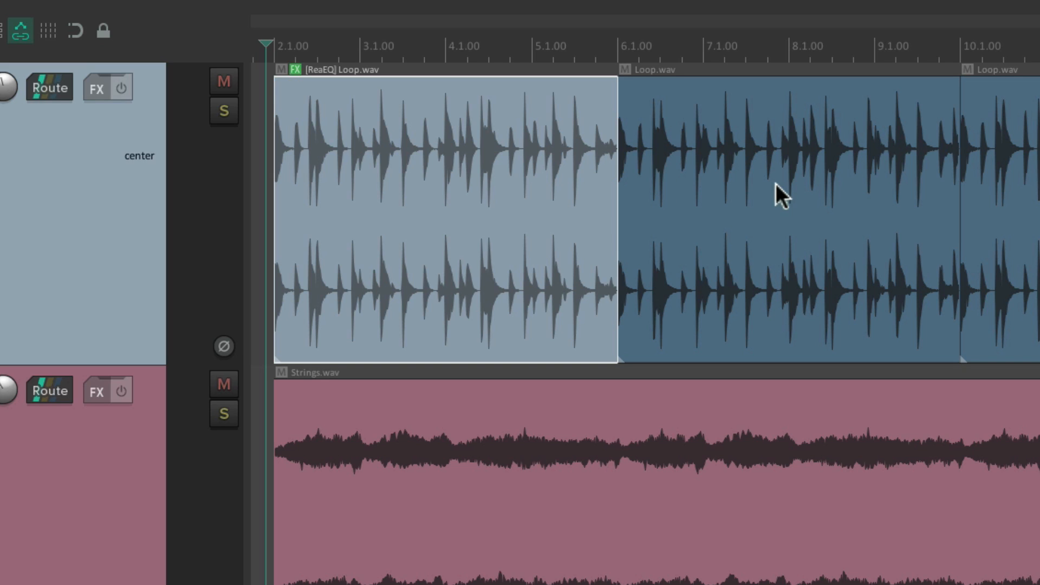
pyautogui.moveTo(296, 76)
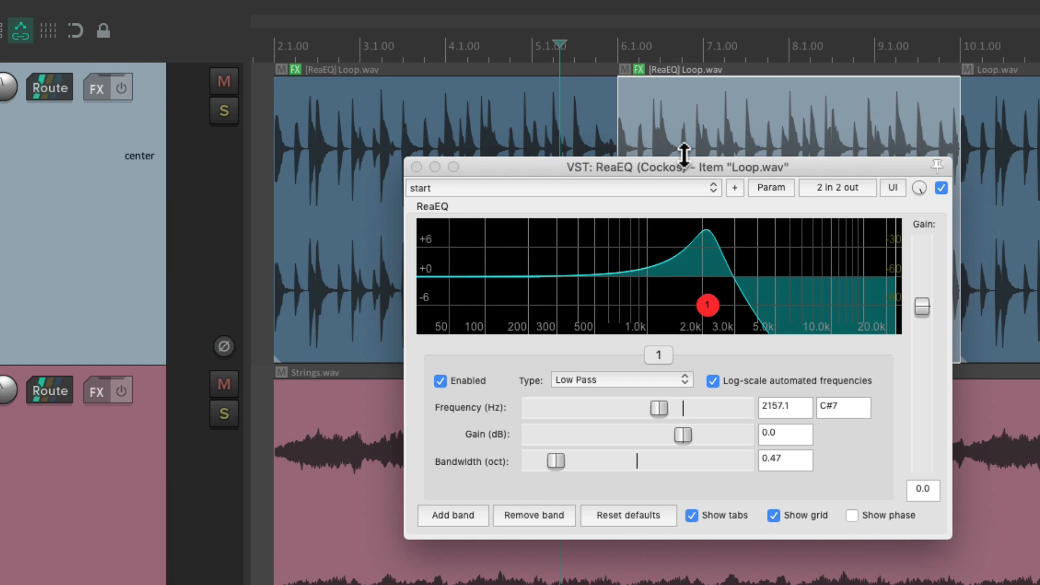
pyautogui.moveTo(627, 388)
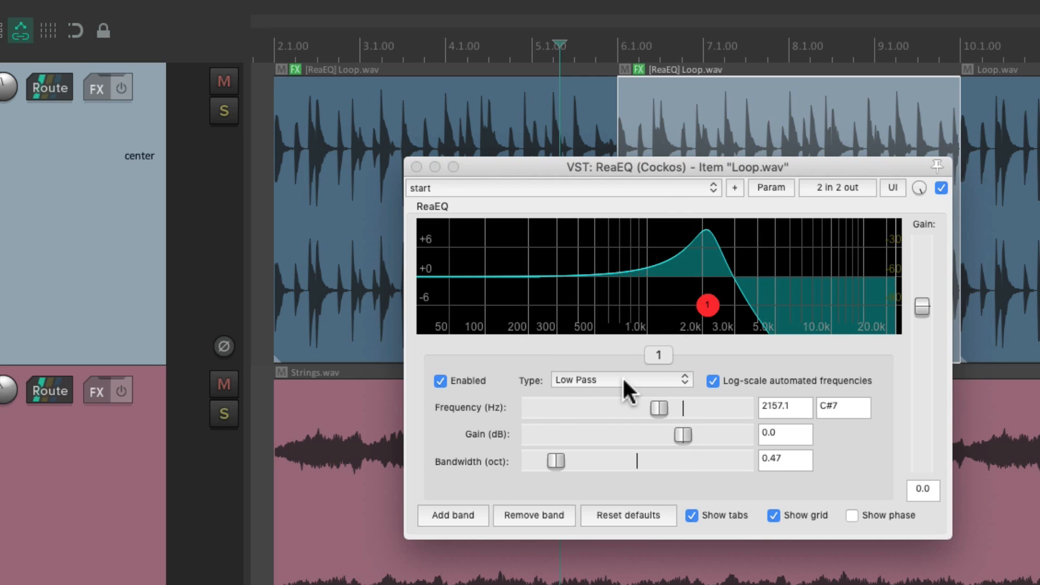
# Step: Sweep the second Loop.wav item's high-pass cutoff up to about 787 Hz, 0.60 octaves
pyautogui.click(621, 379)
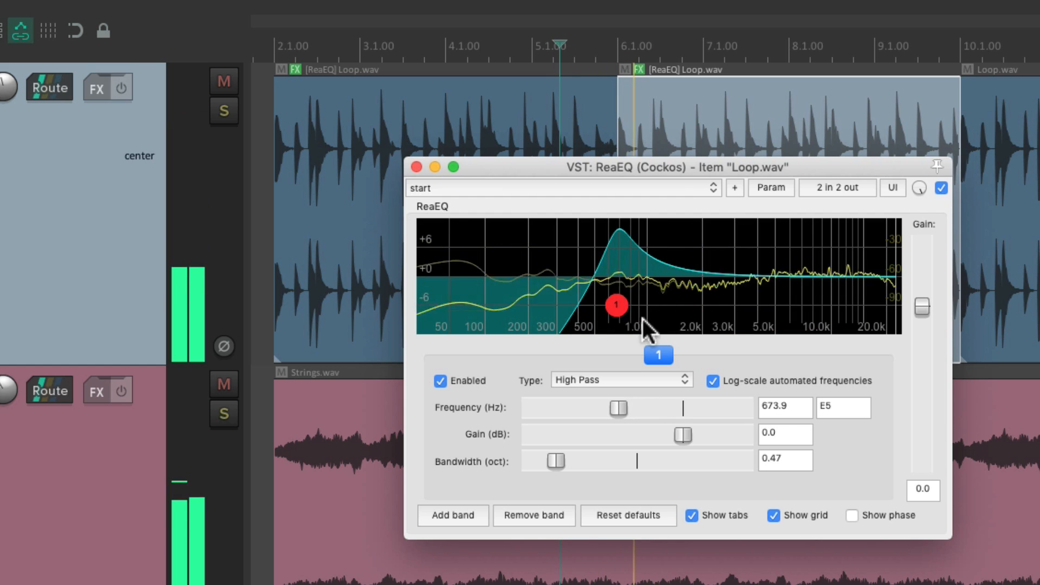
pyautogui.moveTo(615, 305); pyautogui.dragTo(613, 305)
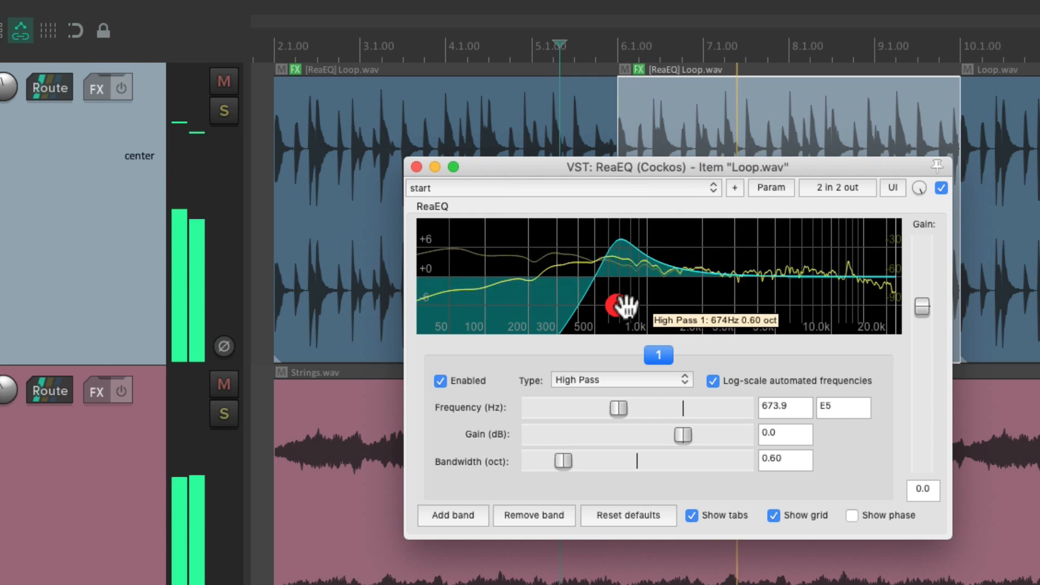
pyautogui.moveTo(614, 306); pyautogui.dragTo(627, 308)
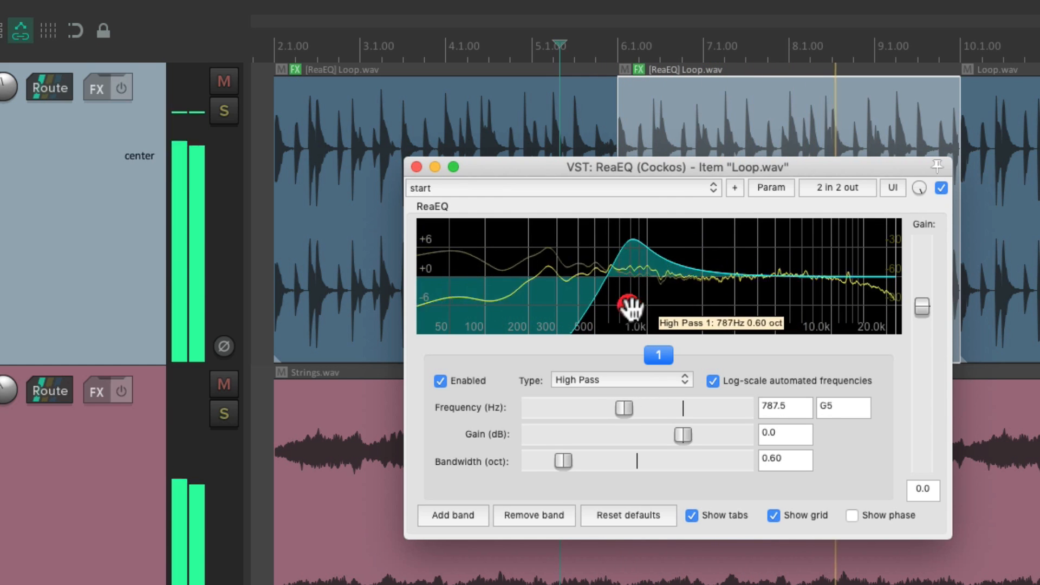
pyautogui.moveTo(627, 306); pyautogui.dragTo(621, 306)
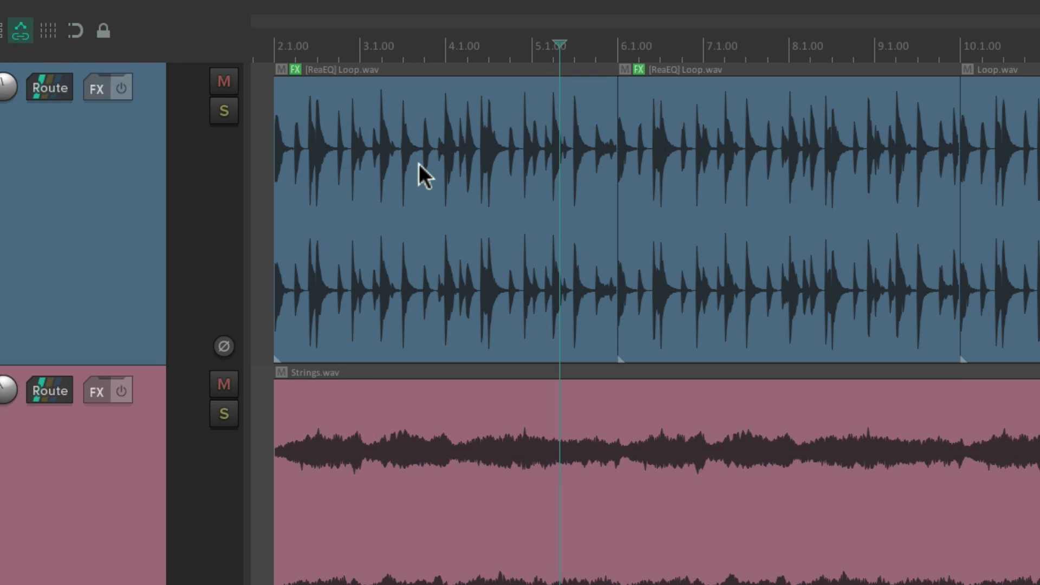
pyautogui.moveTo(696, 223)
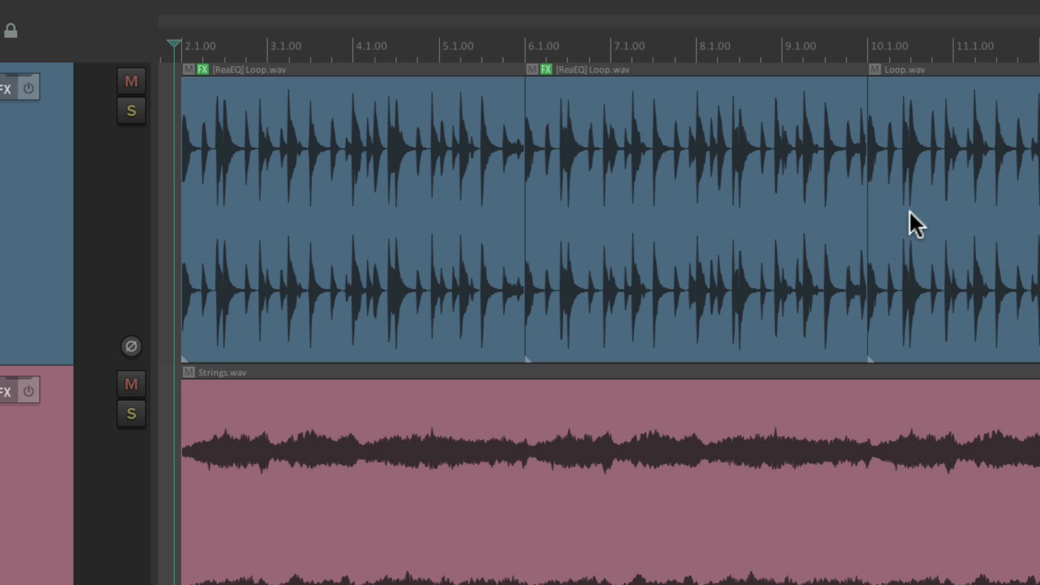
pyautogui.moveTo(950, 206)
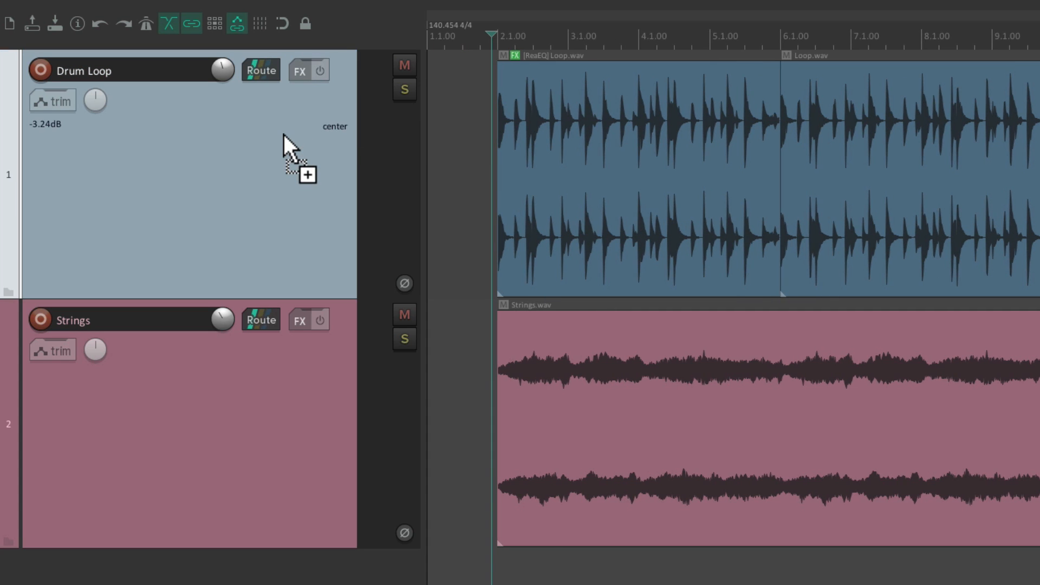
# Step: View the low-pass ReaEQ (near 2157 Hz) now sitting on the Drum Loop track
pyautogui.click(297, 70)
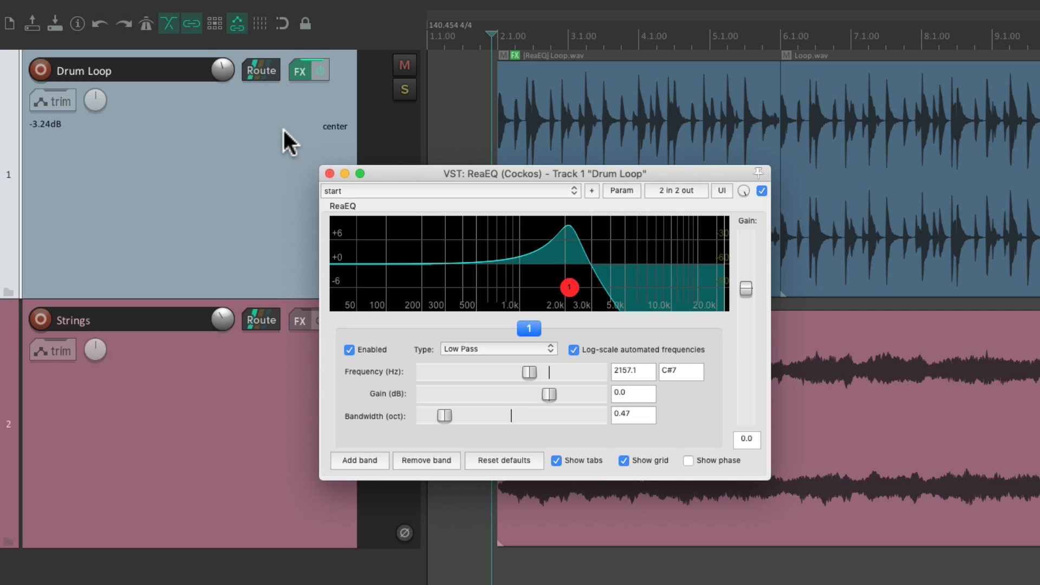
pyautogui.moveTo(303, 132)
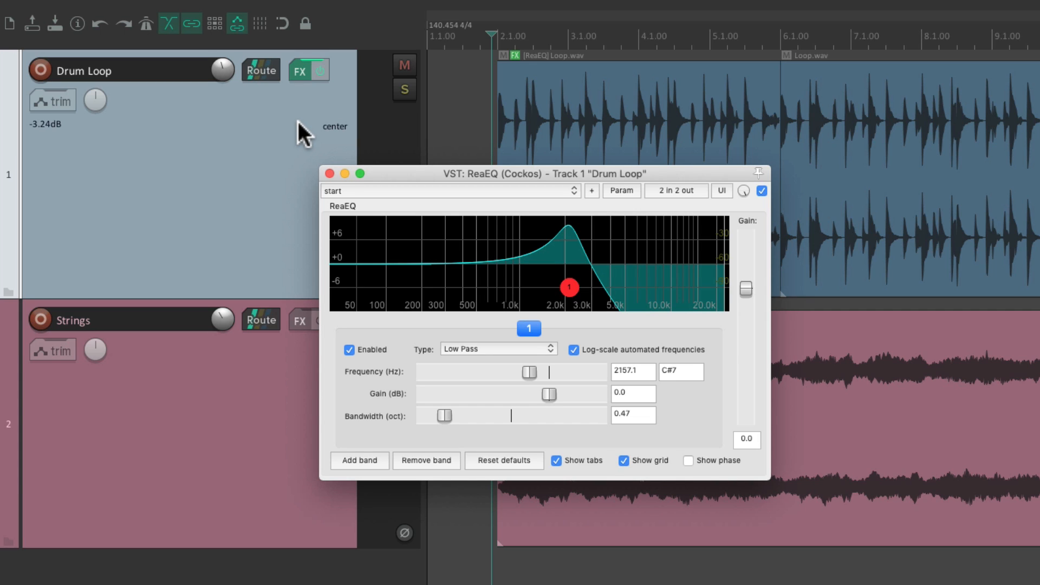
pyautogui.moveTo(553, 111)
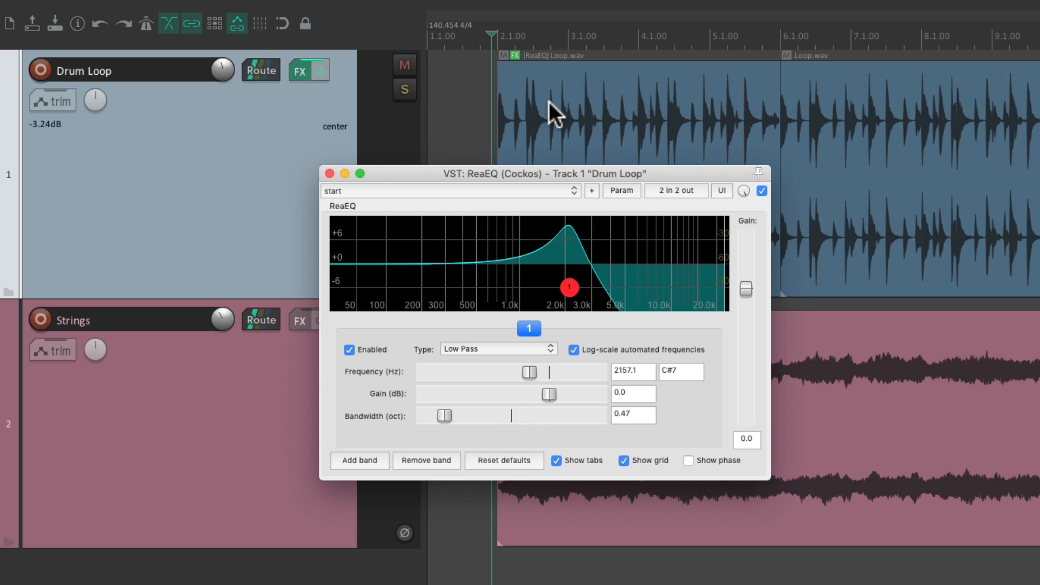
pyautogui.moveTo(541, 102)
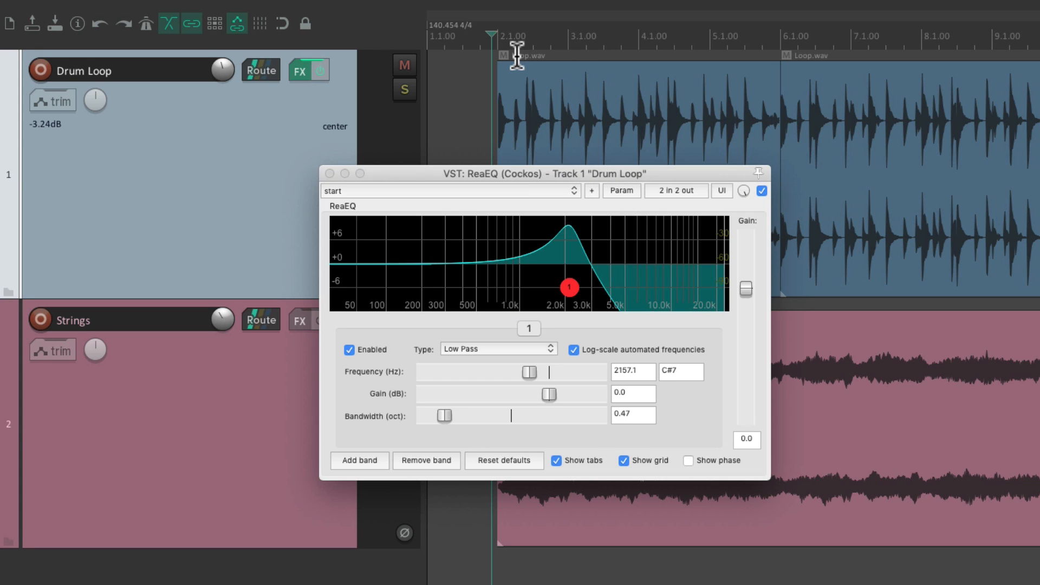
pyautogui.moveTo(610, 100)
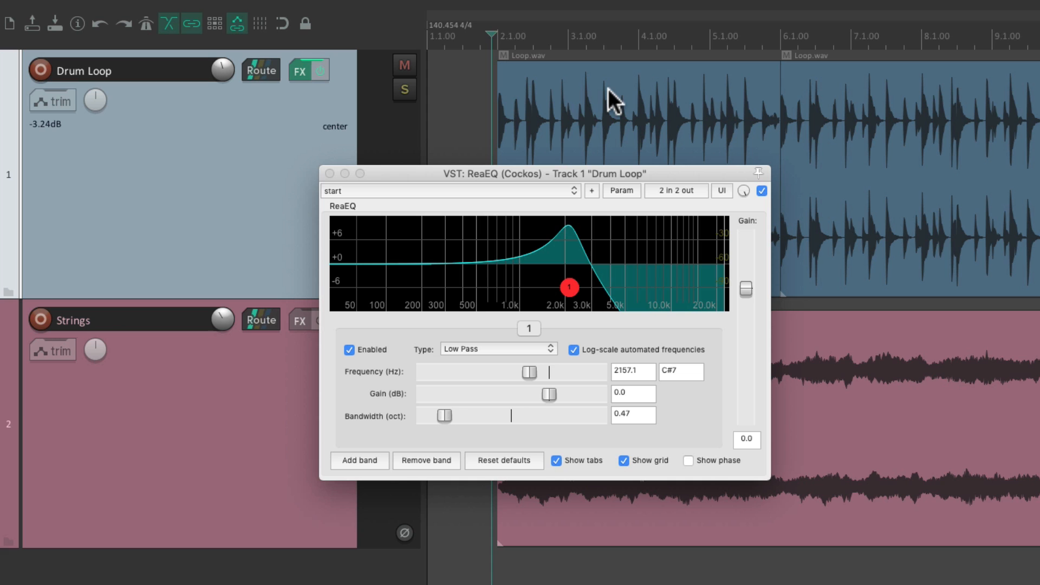
pyautogui.moveTo(298, 120)
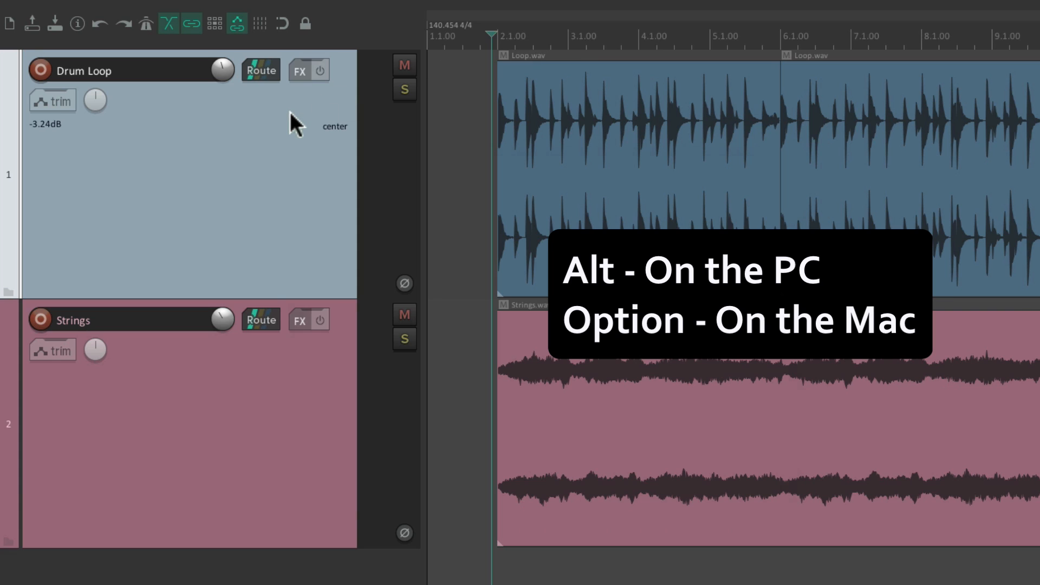
# Step: Check the Drum Loop track's ReaEQ, then close its window
pyautogui.click(300, 70)
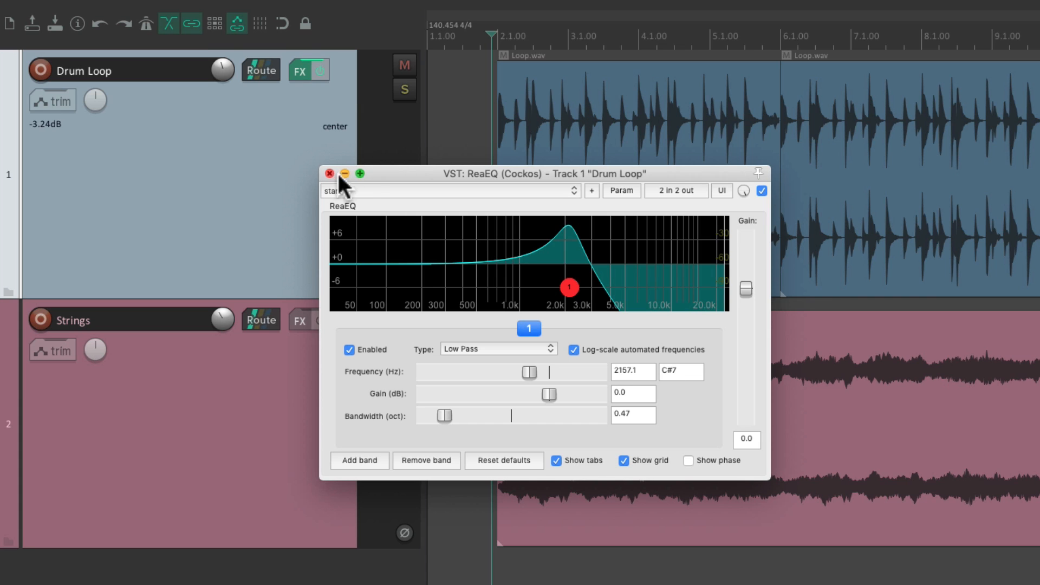
pyautogui.click(329, 173)
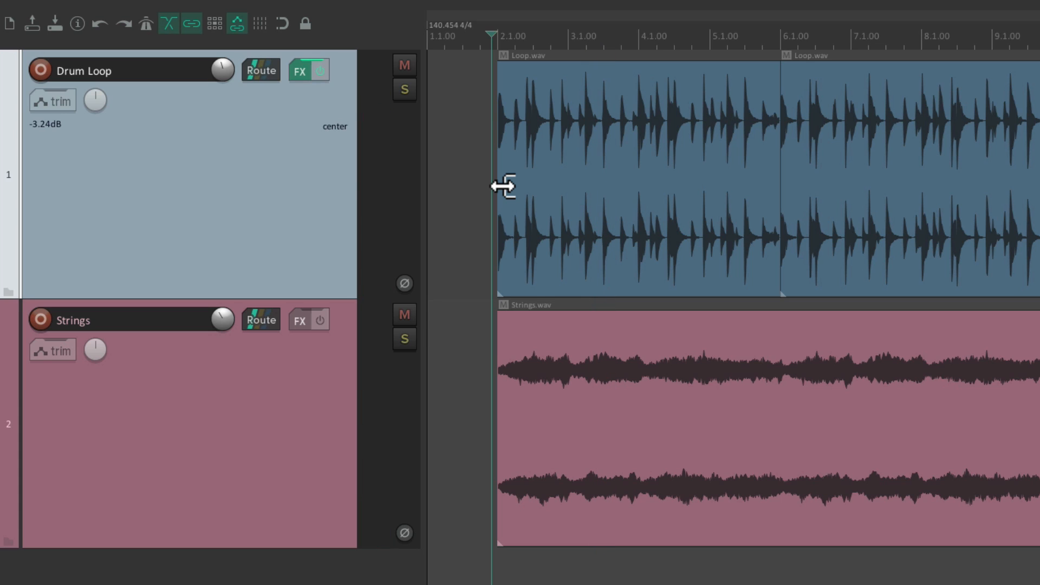
pyautogui.moveTo(502, 195)
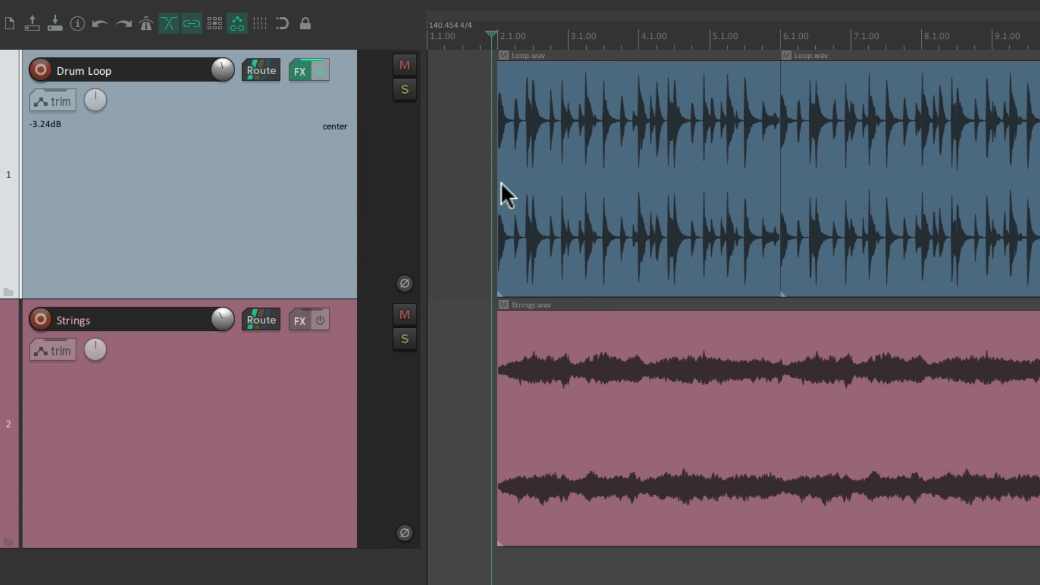
pyautogui.moveTo(300, 81)
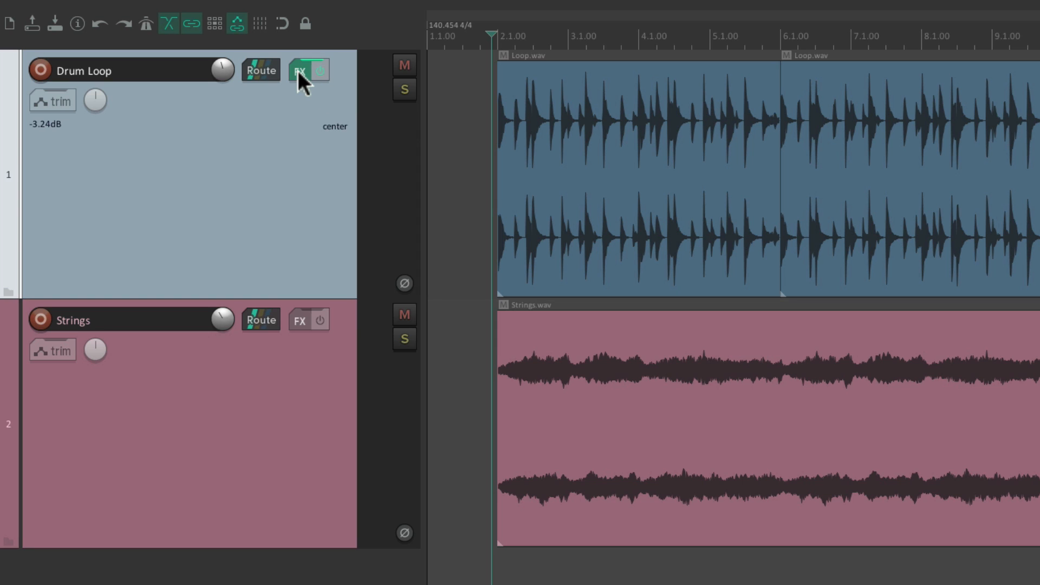
# Step: Turn the Loop.wav item's ReaEQ band into a high-pass near 1124 Hz and close it
pyautogui.click(299, 71)
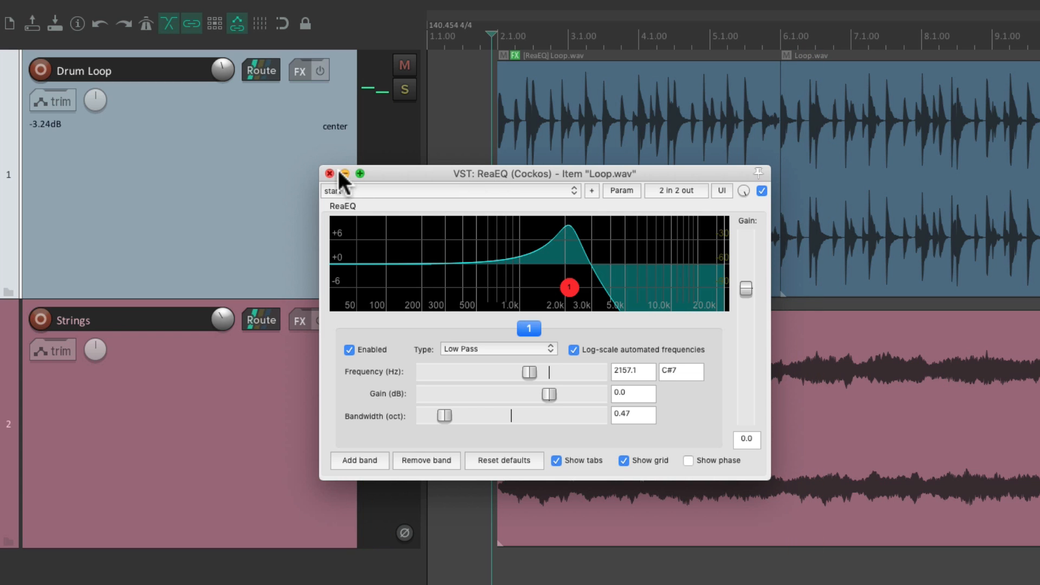
pyautogui.click(328, 174)
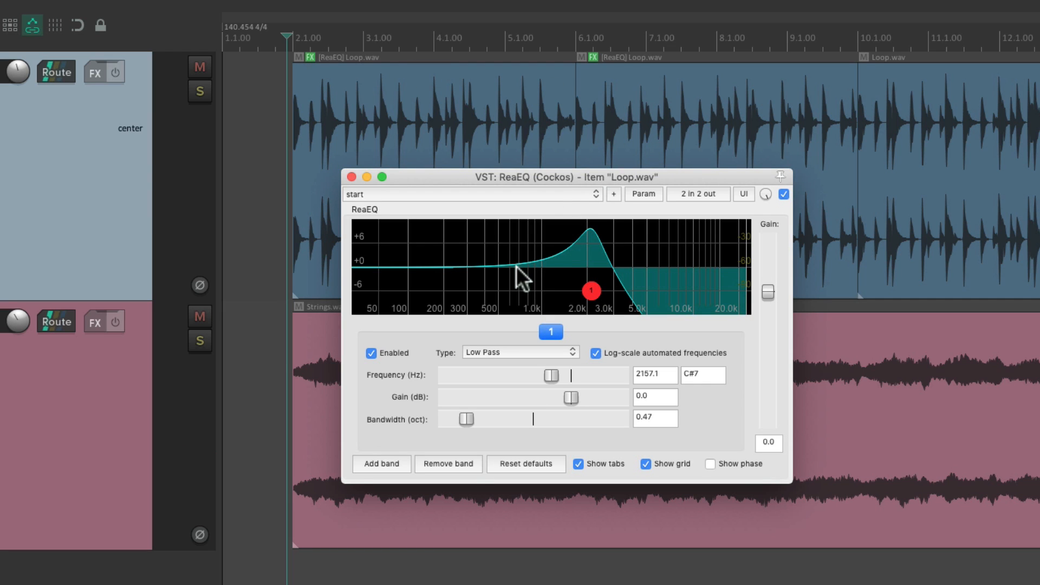
pyautogui.moveTo(590, 290); pyautogui.dragTo(537, 294)
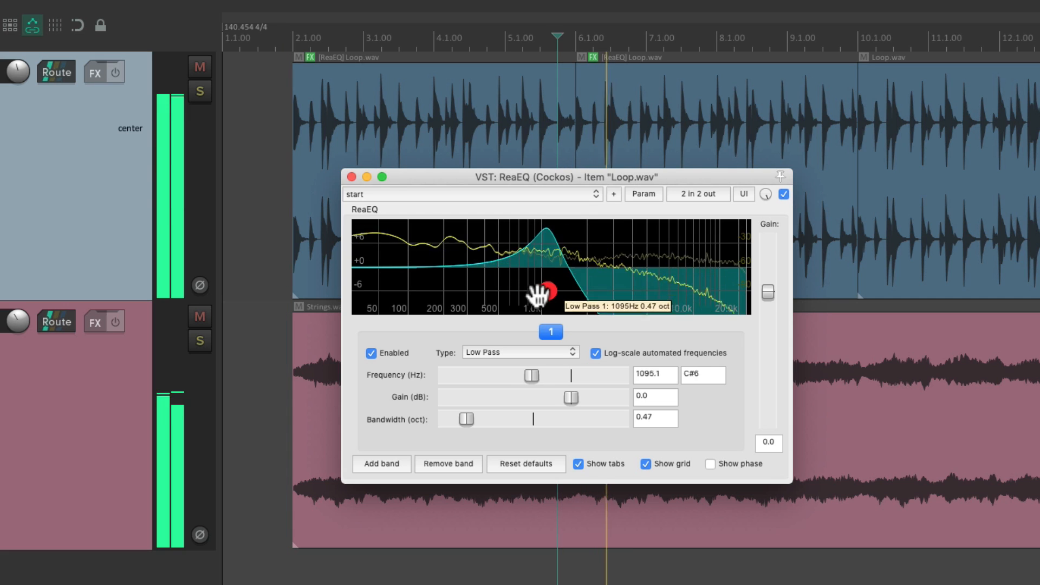
pyautogui.moveTo(537, 292); pyautogui.dragTo(650, 292)
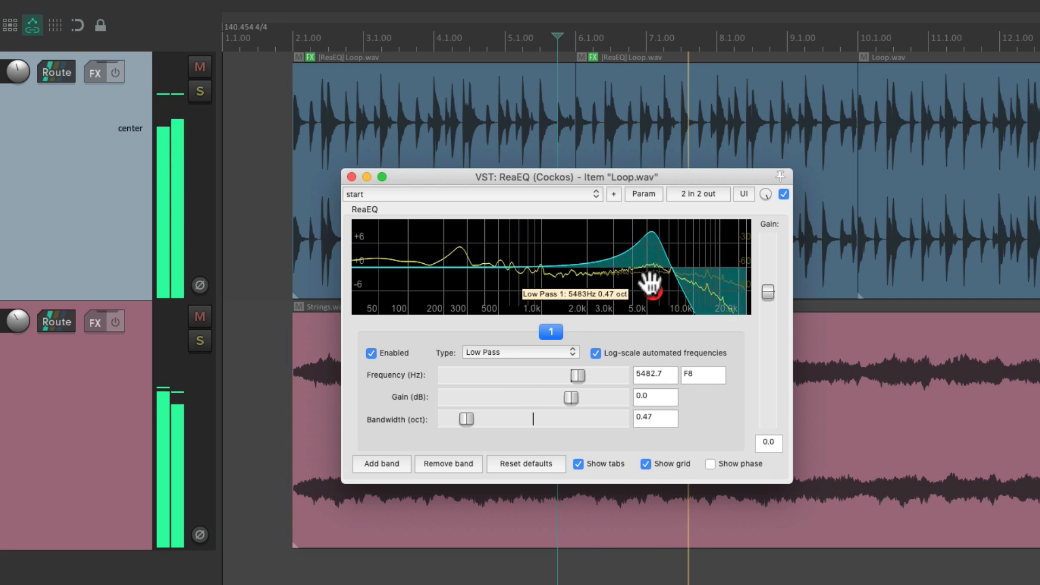
pyautogui.click(519, 352)
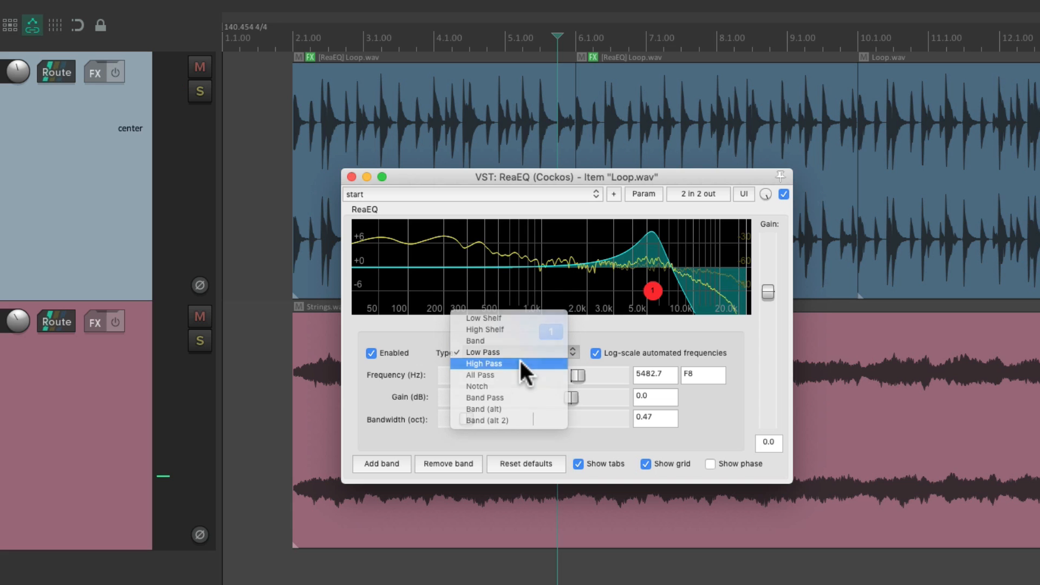
pyautogui.click(483, 363)
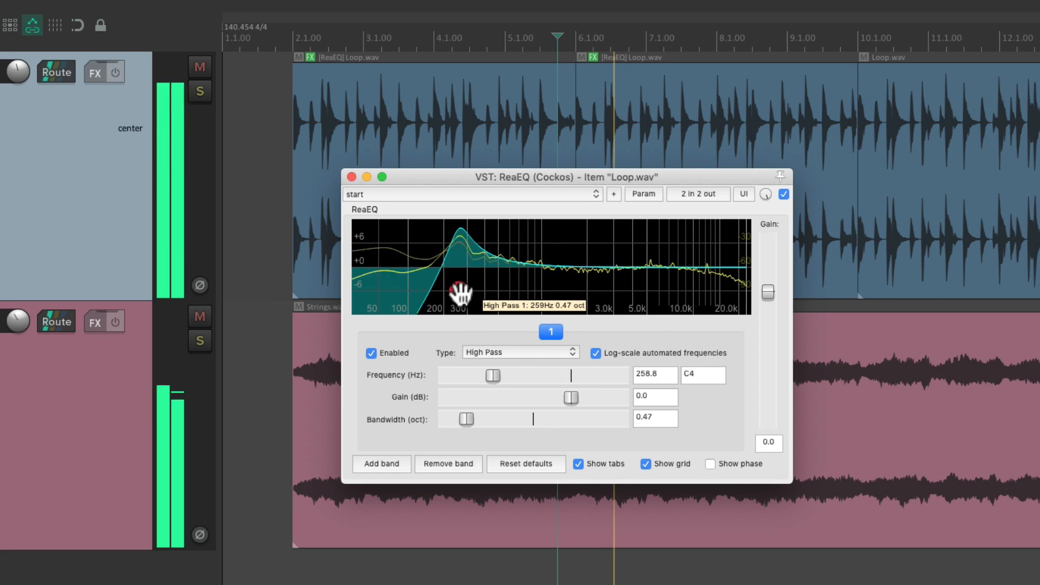
pyautogui.moveTo(460, 292); pyautogui.dragTo(550, 289)
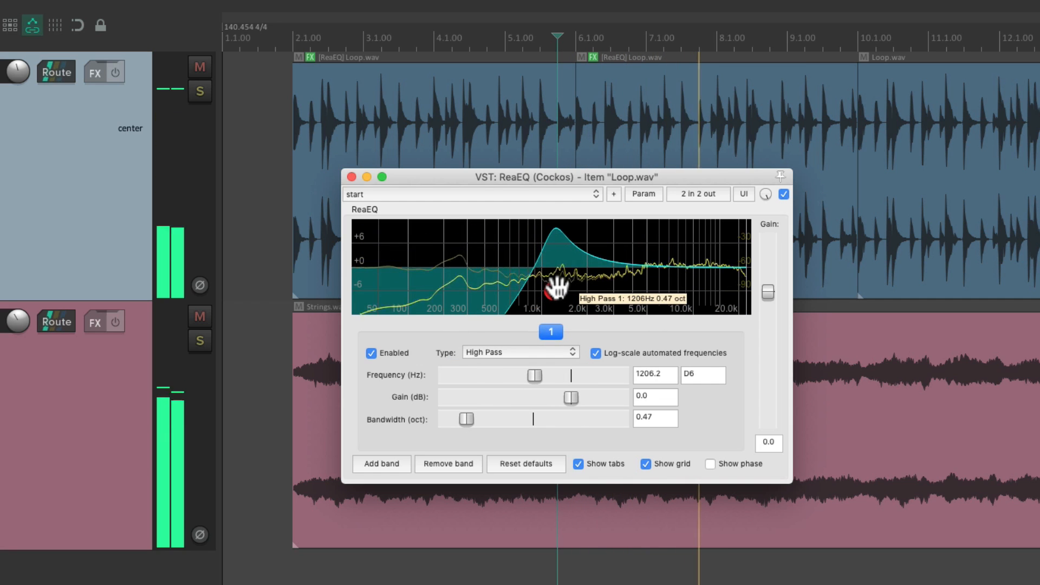
pyautogui.moveTo(554, 285); pyautogui.dragTo(549, 290)
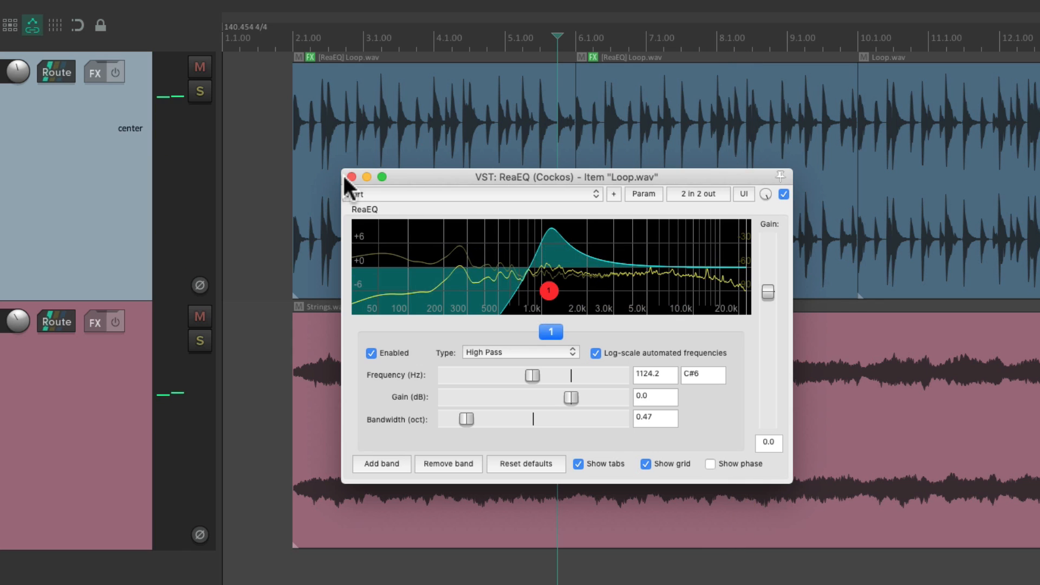
pyautogui.click(352, 177)
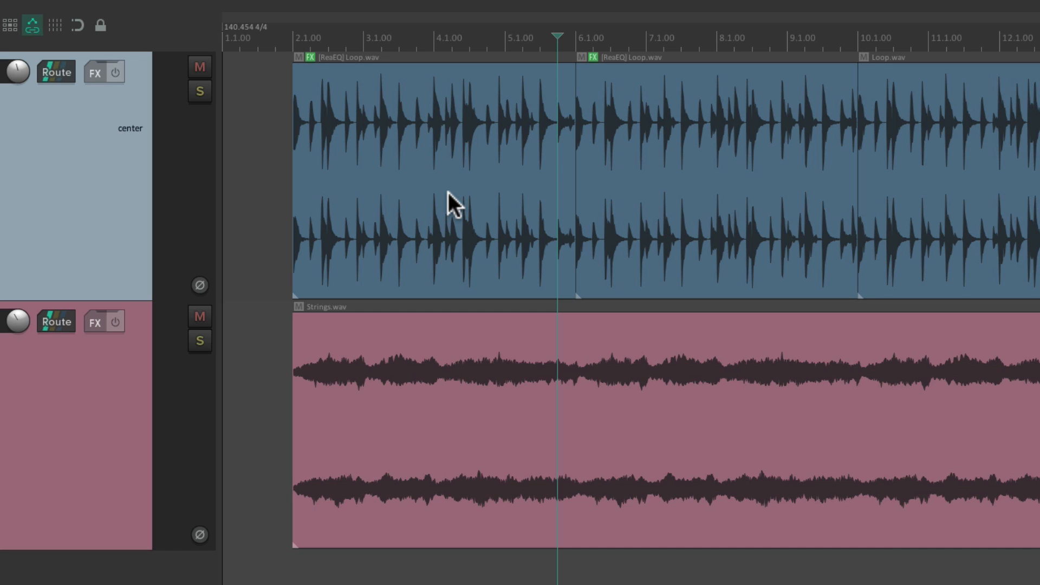
pyautogui.moveTo(641, 153)
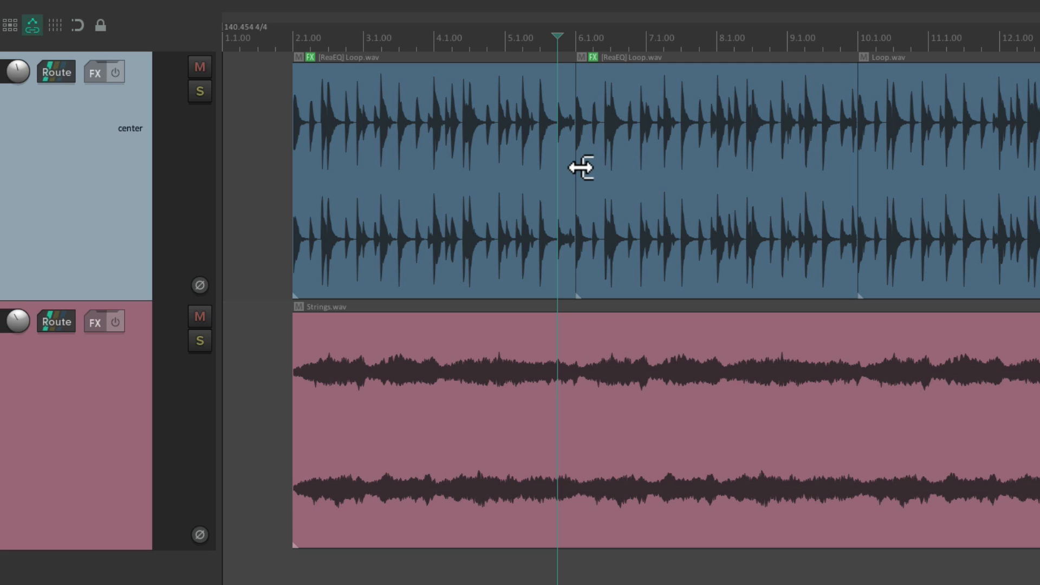
# Step: Extend the second Loop.wav item back to bar 4, crossfading over the first item
pyautogui.moveTo(577, 166); pyautogui.dragTo(441, 165)
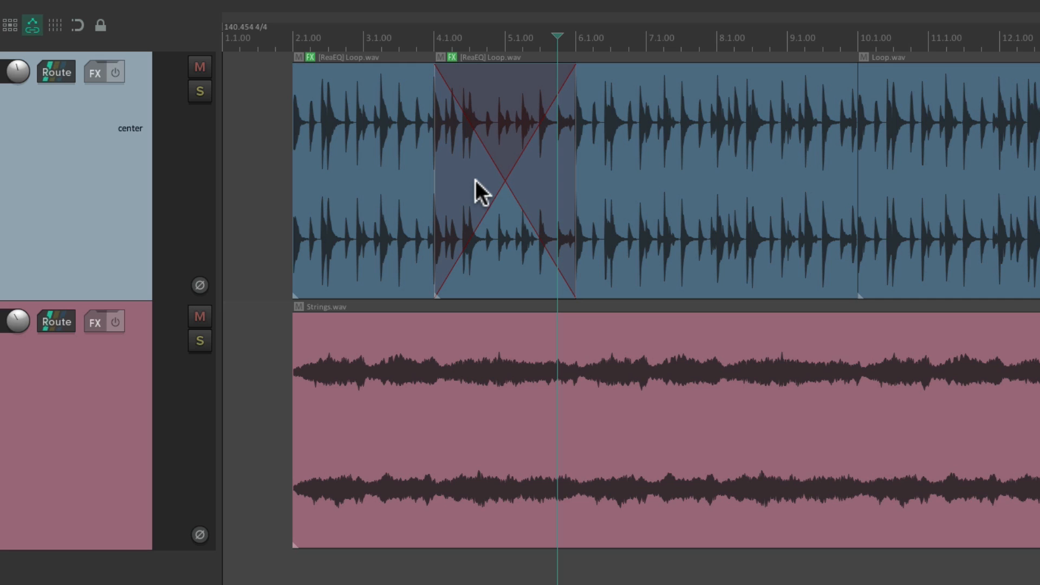
pyautogui.moveTo(381, 154)
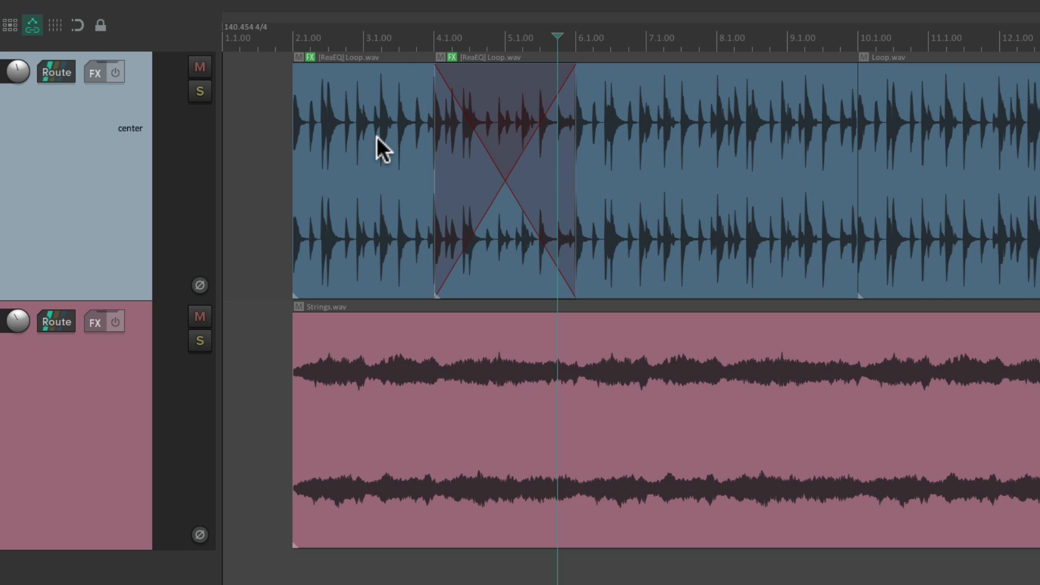
pyautogui.moveTo(654, 152)
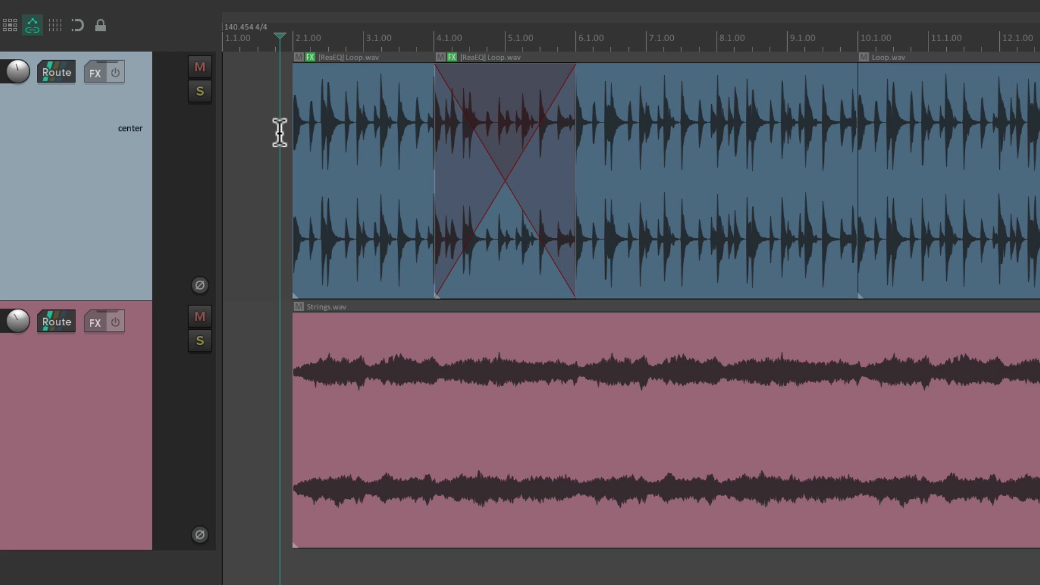
pyautogui.moveTo(280, 139)
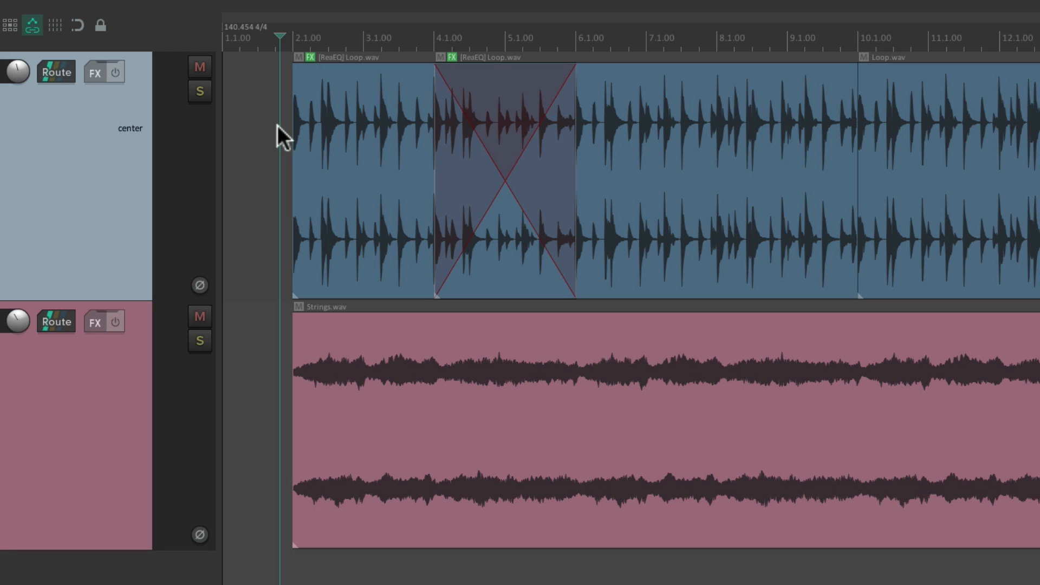
# Step: Open both drum items' ReaEQ windows: low-pass near 2157 Hz and high-pass near 1124 Hz
pyautogui.click(308, 57)
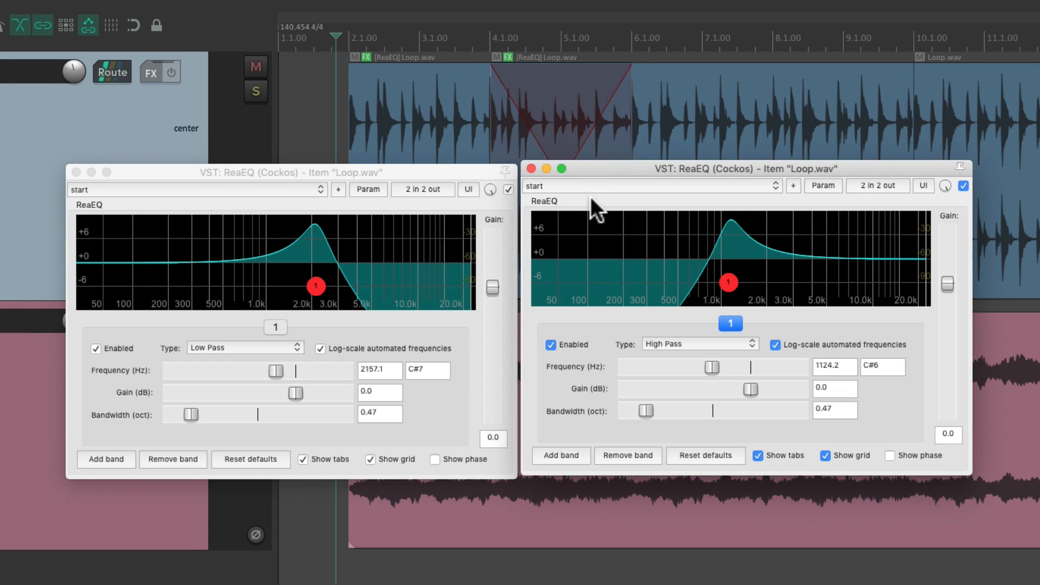
pyautogui.moveTo(604, 214)
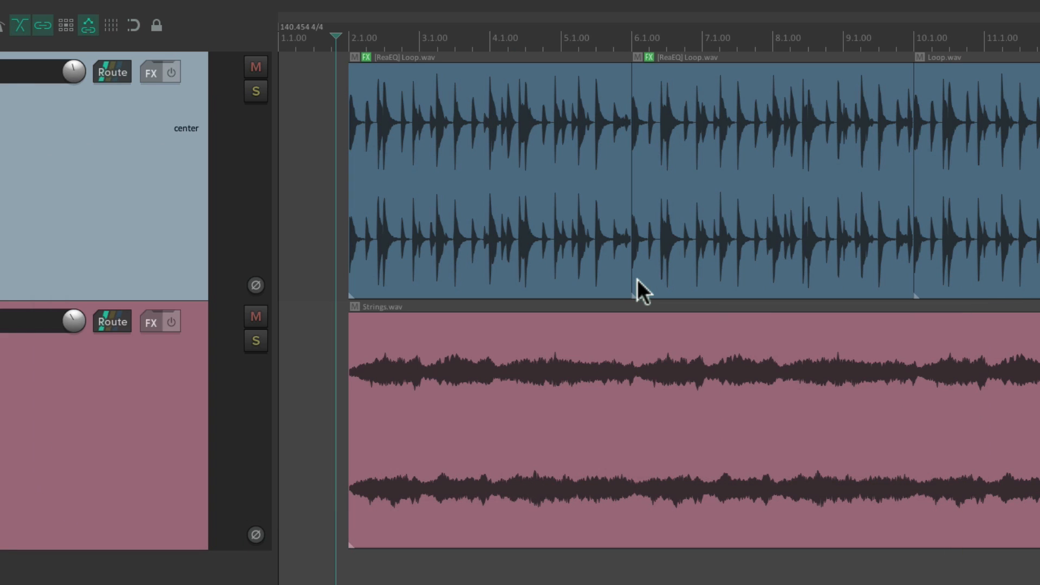
pyautogui.moveTo(611, 269)
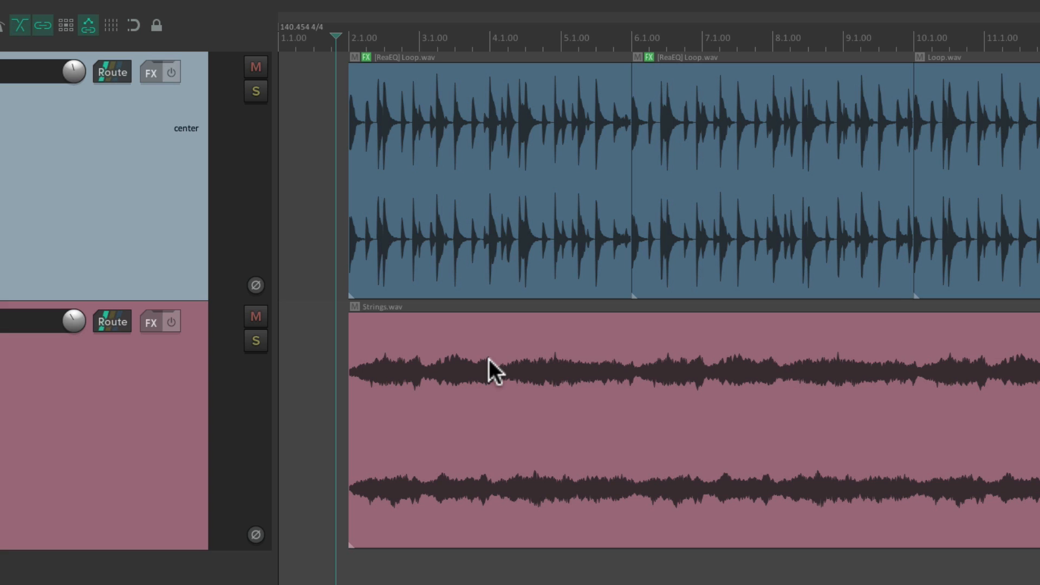
pyautogui.moveTo(497, 307)
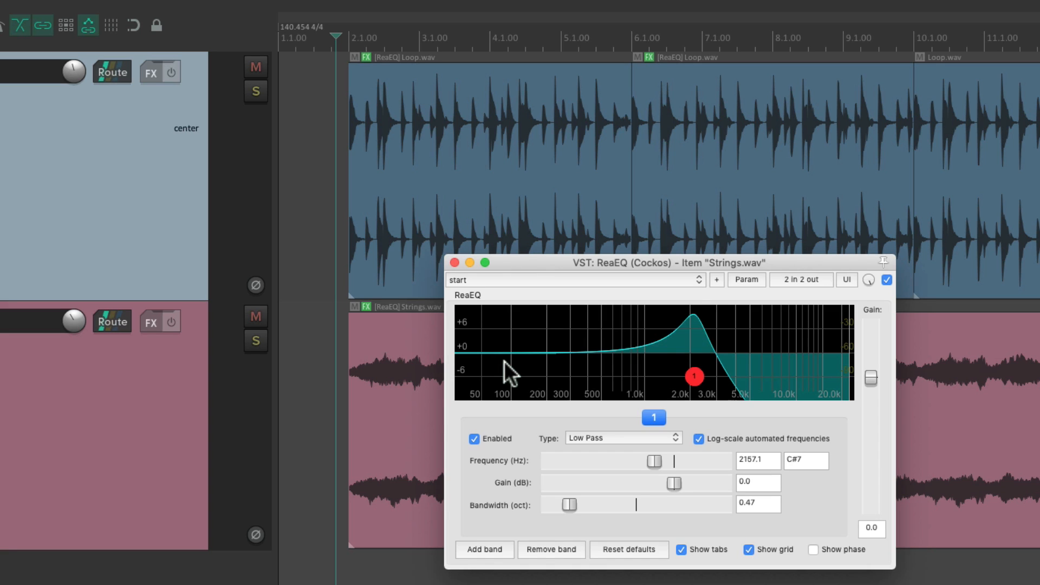
pyautogui.moveTo(372, 407)
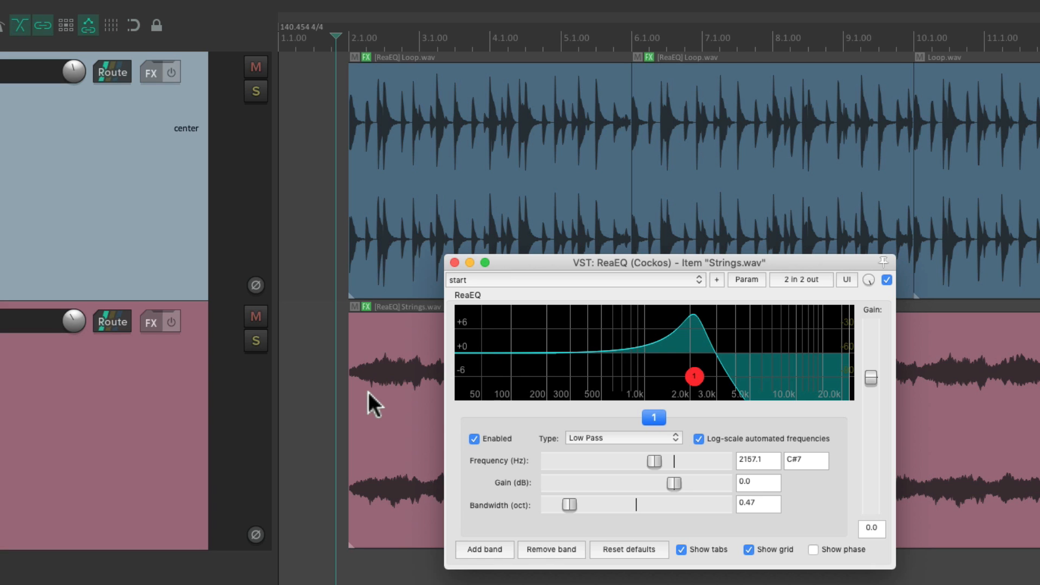
# Step: Sweep the Strings.wav ReaEQ low-pass cutoff down to about 1070 Hz and close the EQ
pyautogui.moveTo(693, 376); pyautogui.dragTo(620, 381)
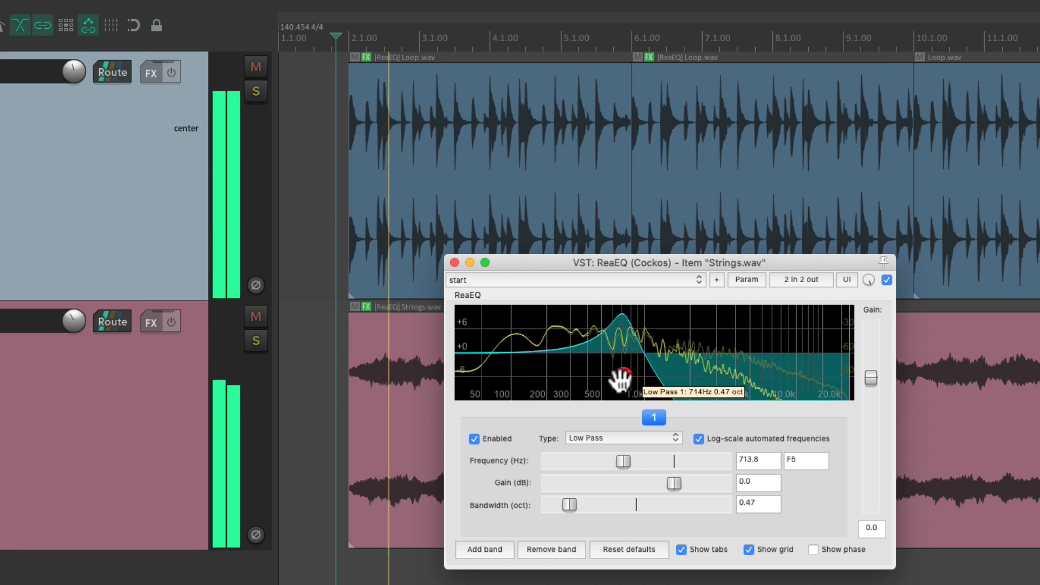
pyautogui.moveTo(620, 381); pyautogui.dragTo(611, 385)
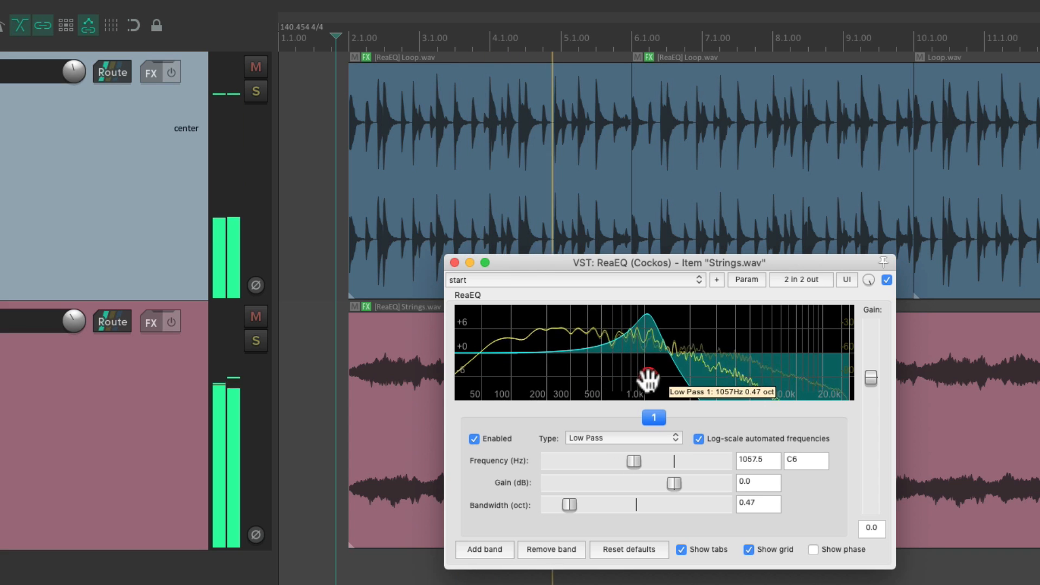
pyautogui.moveTo(646, 382); pyautogui.dragTo(648, 377)
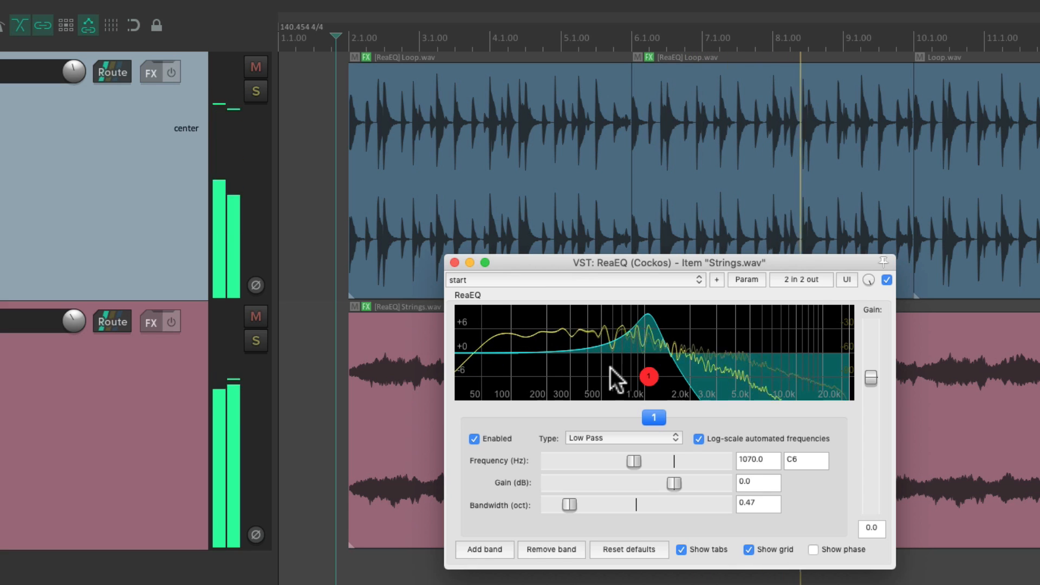
pyautogui.click(455, 262)
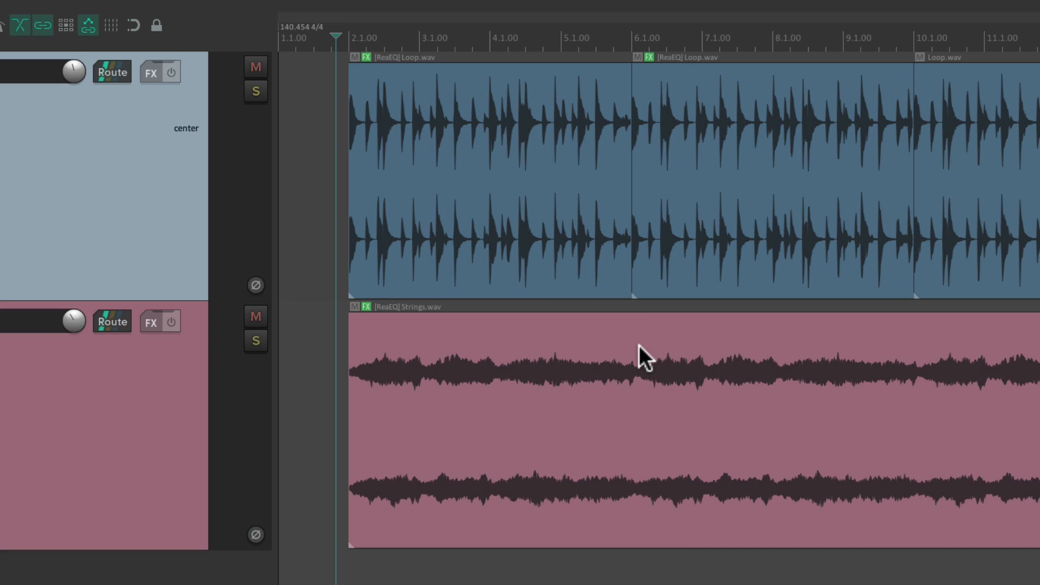
pyautogui.moveTo(676, 423)
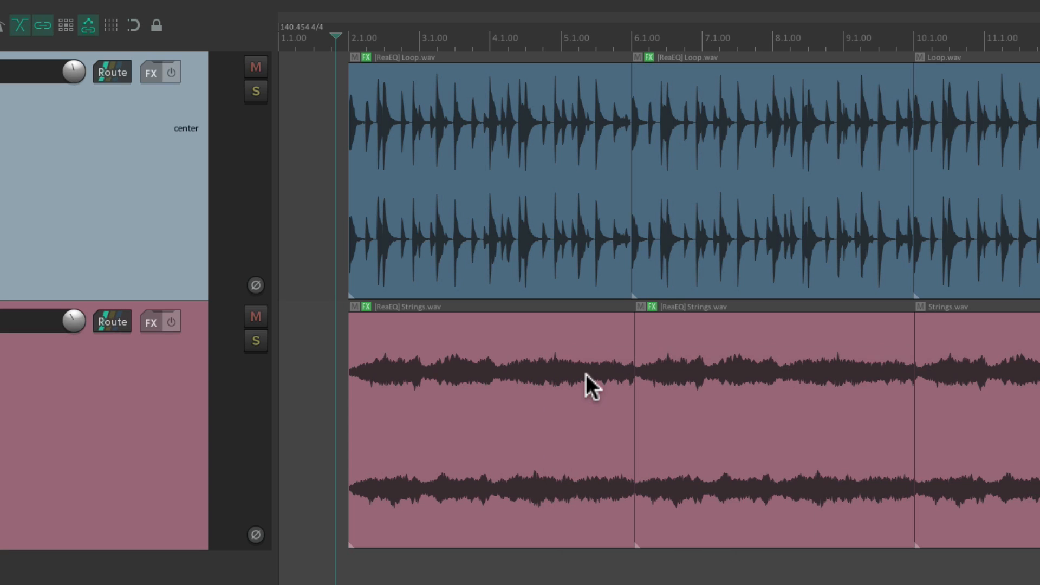
pyautogui.moveTo(747, 406)
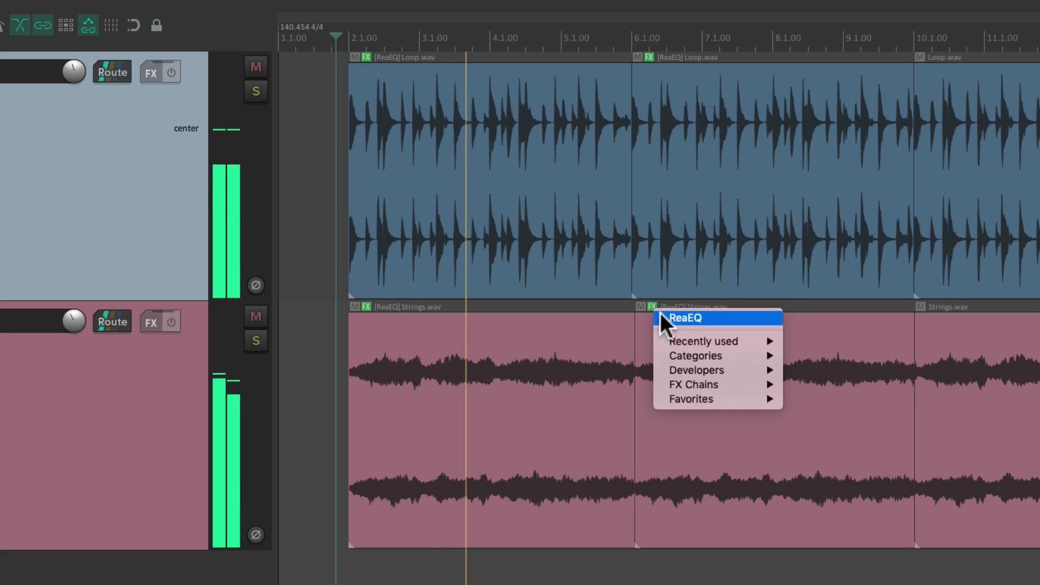
# Step: Add ReaEQ to the middle strings item with a high-pass near 909 Hz, then close it
pyautogui.click(686, 319)
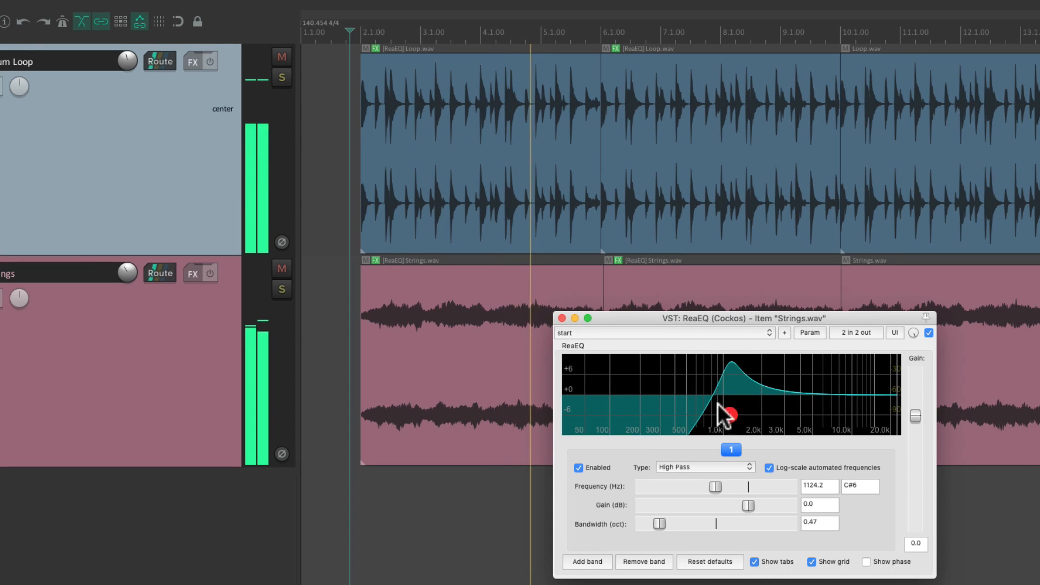
pyautogui.moveTo(726, 413); pyautogui.dragTo(716, 414)
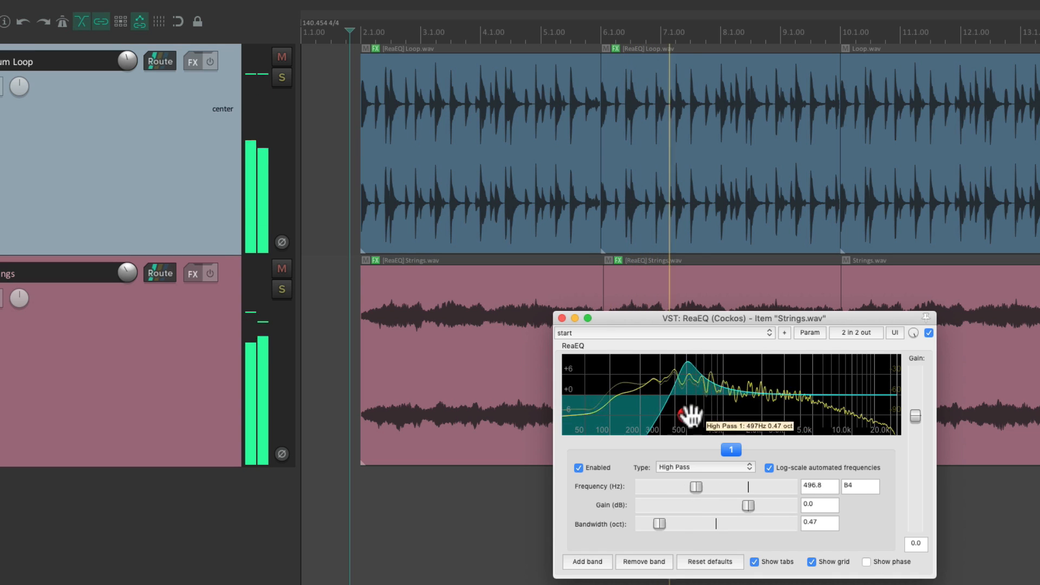
pyautogui.moveTo(683, 414); pyautogui.dragTo(716, 414)
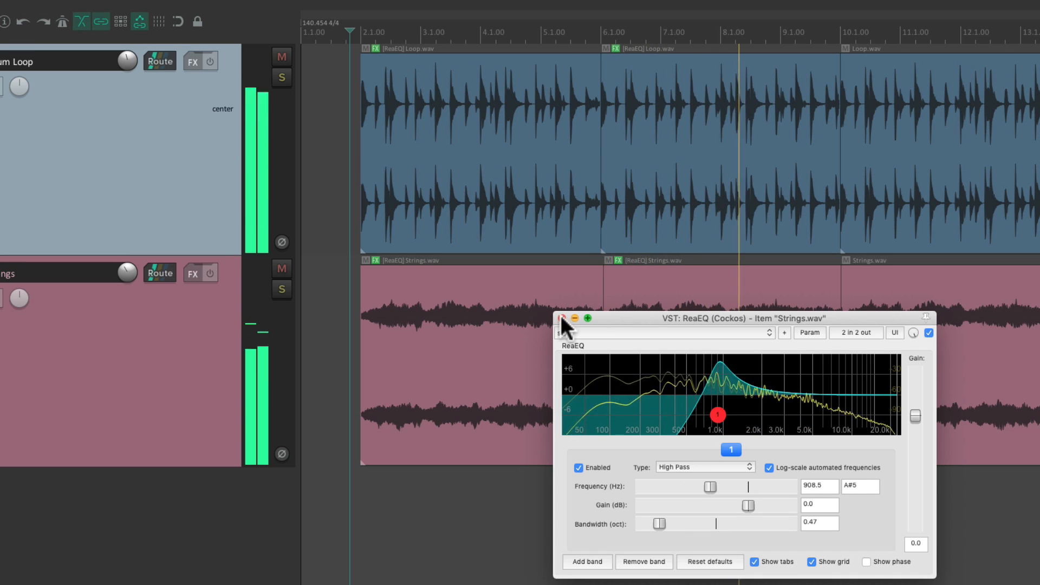
pyautogui.click(559, 319)
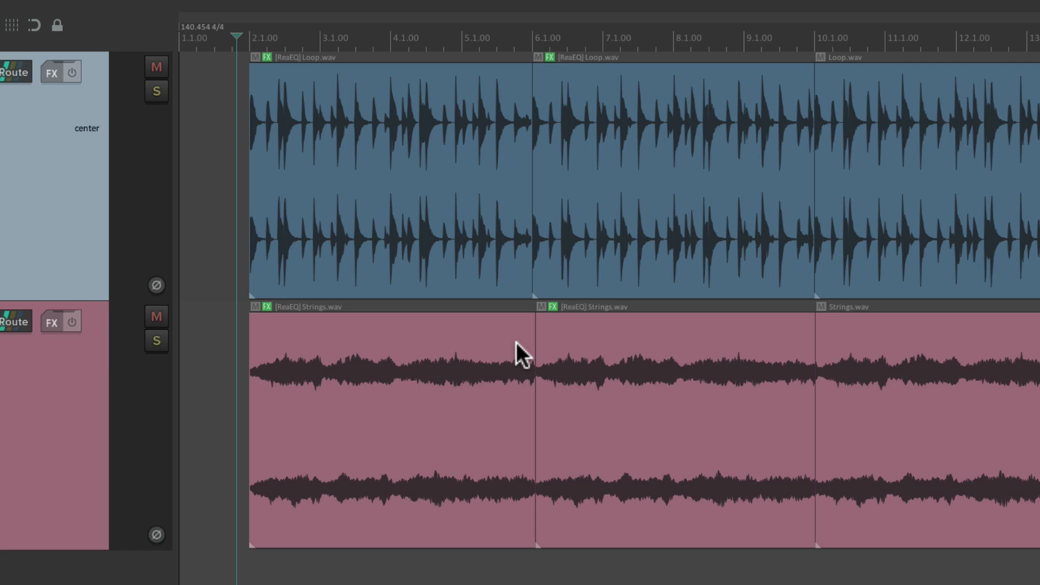
pyautogui.moveTo(375, 130)
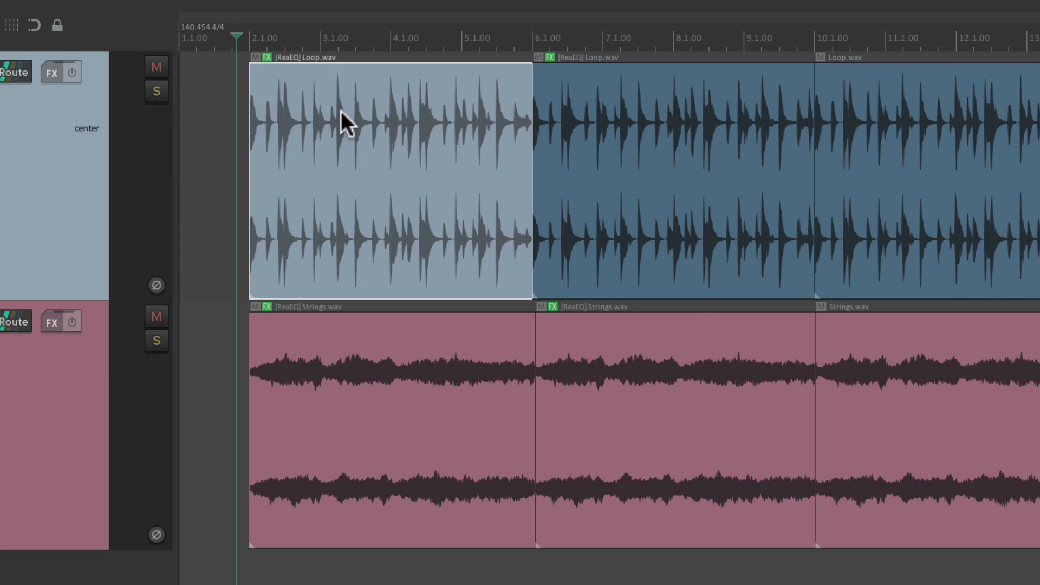
# Step: Duplicate the first Loop.wav item's active take, creating Take 2/2
pyautogui.rightClick(344, 120)
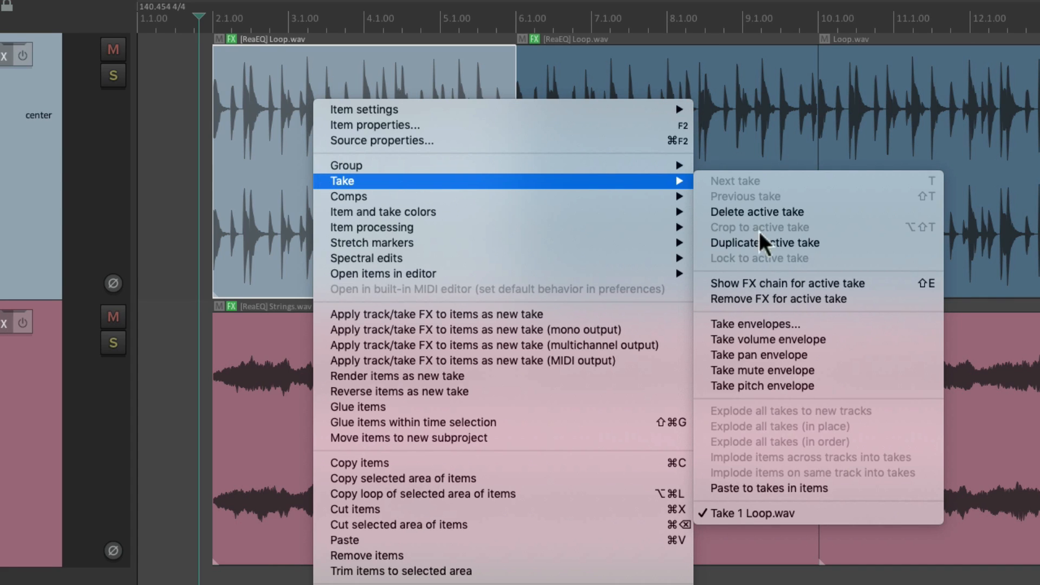
pyautogui.moveTo(838, 252)
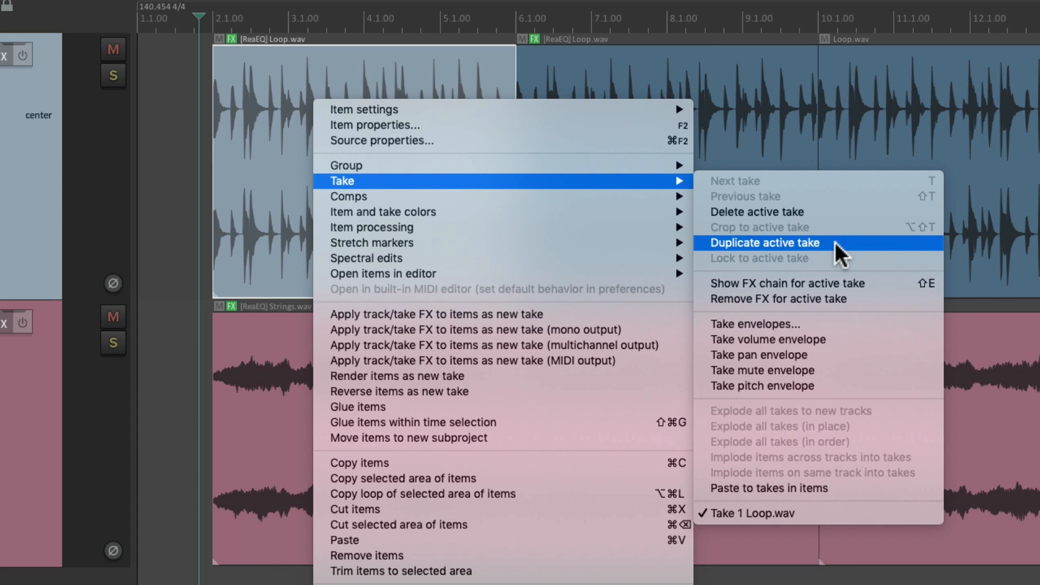
pyautogui.click(764, 243)
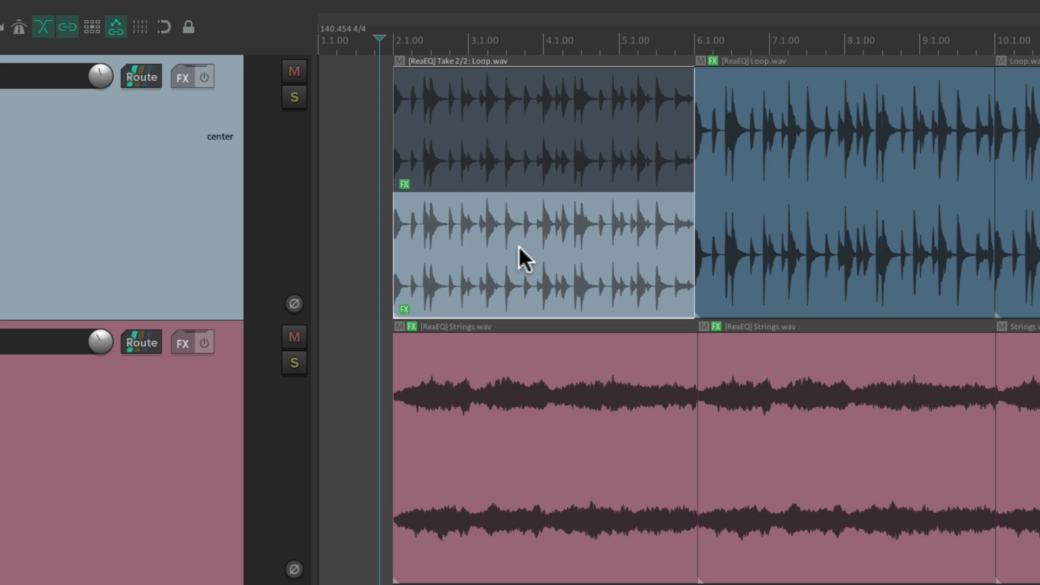
pyautogui.moveTo(513, 243)
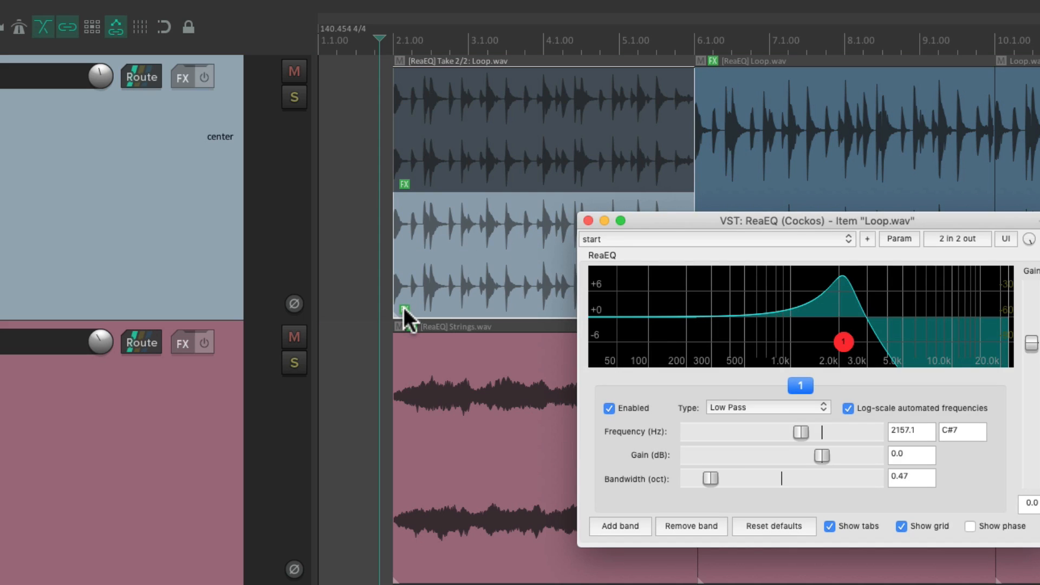
# Step: Switch the second take's ReaEQ band to High Pass at about 618 Hz and close the window
pyautogui.click(768, 406)
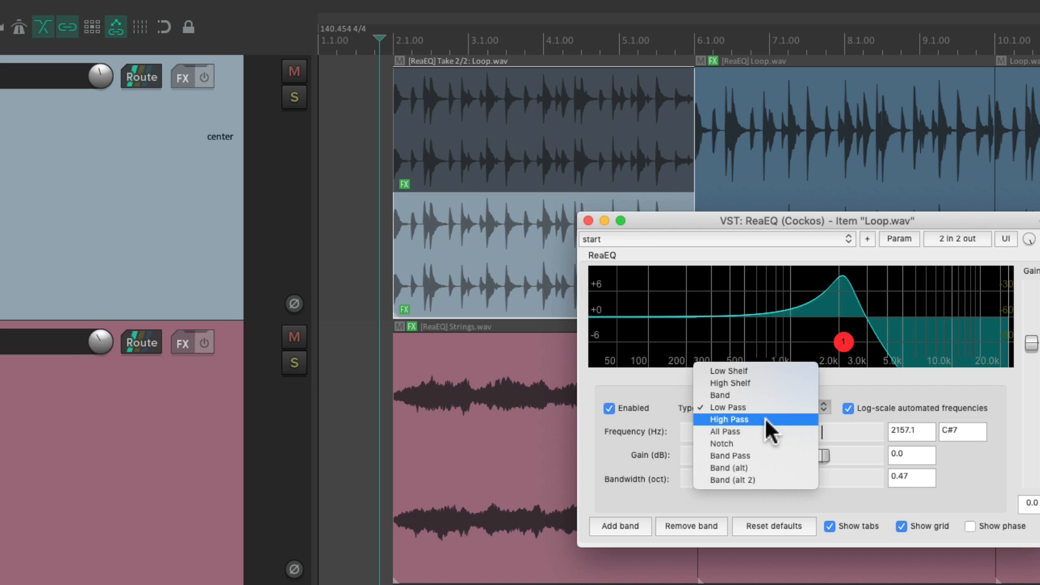
pyautogui.click(729, 419)
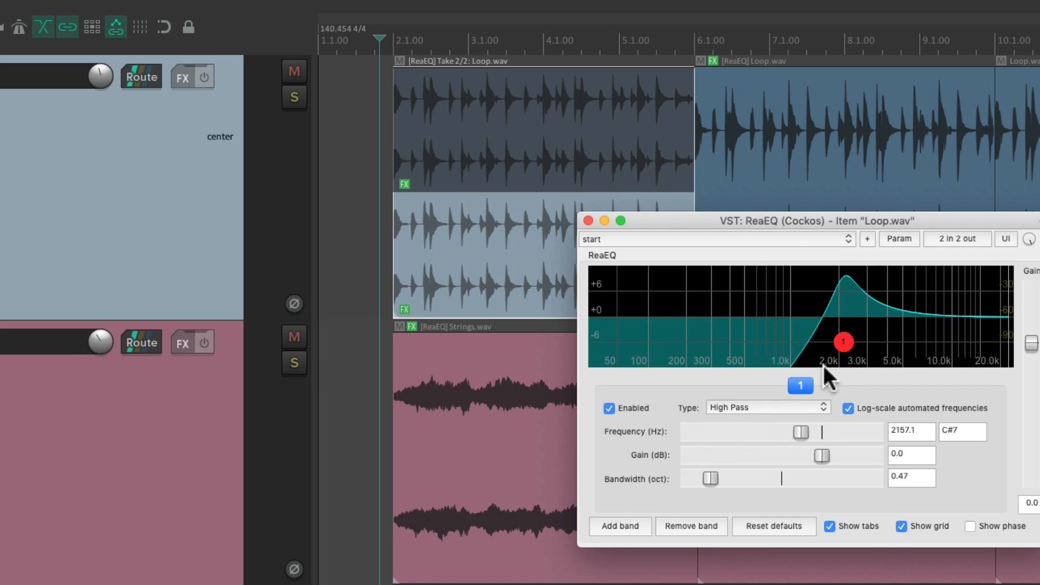
pyautogui.moveTo(842, 342); pyautogui.dragTo(749, 329)
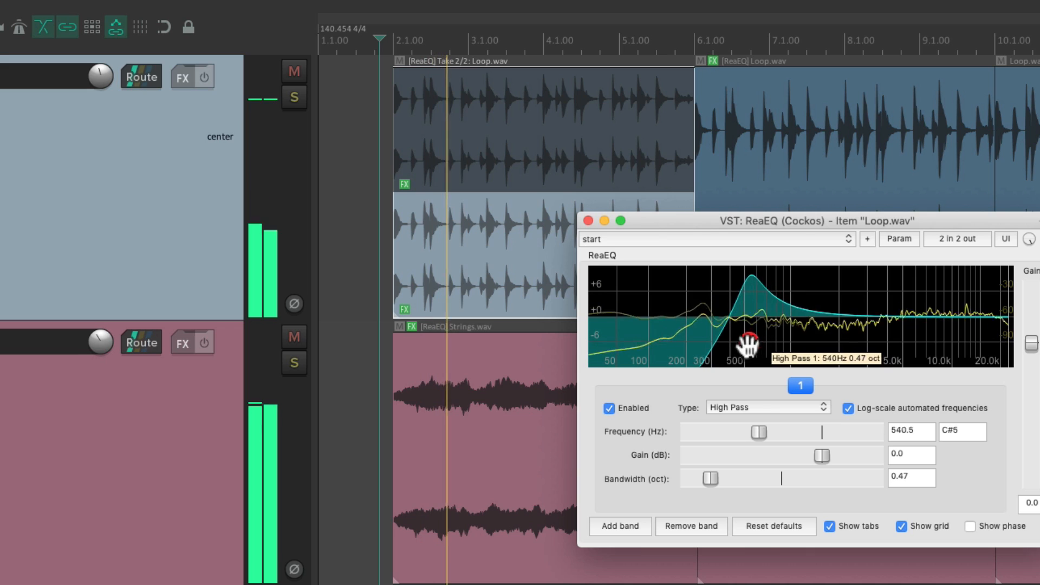
pyautogui.moveTo(748, 345); pyautogui.dragTo(758, 342)
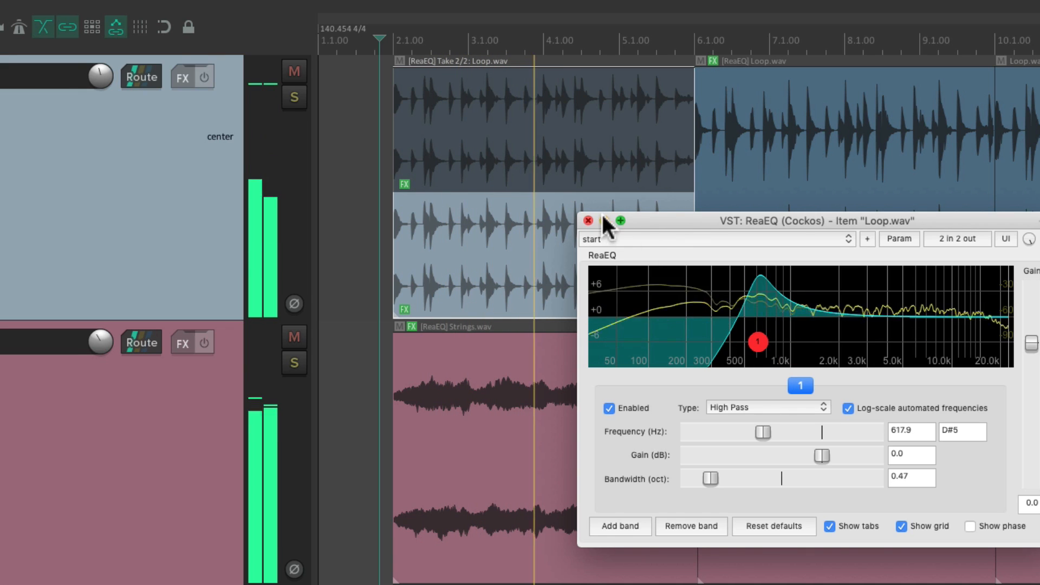
pyautogui.click(590, 221)
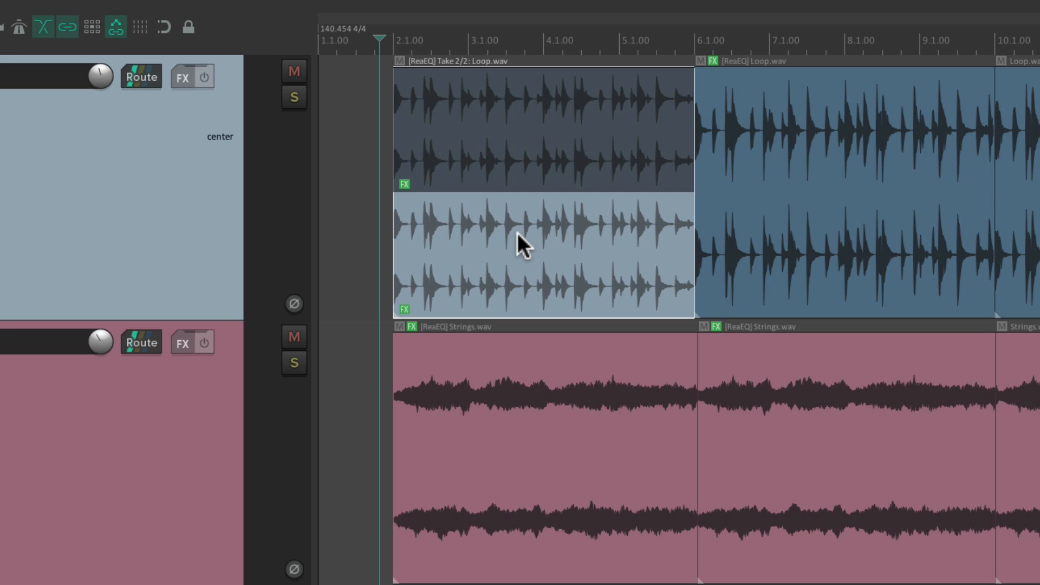
pyautogui.moveTo(523, 116)
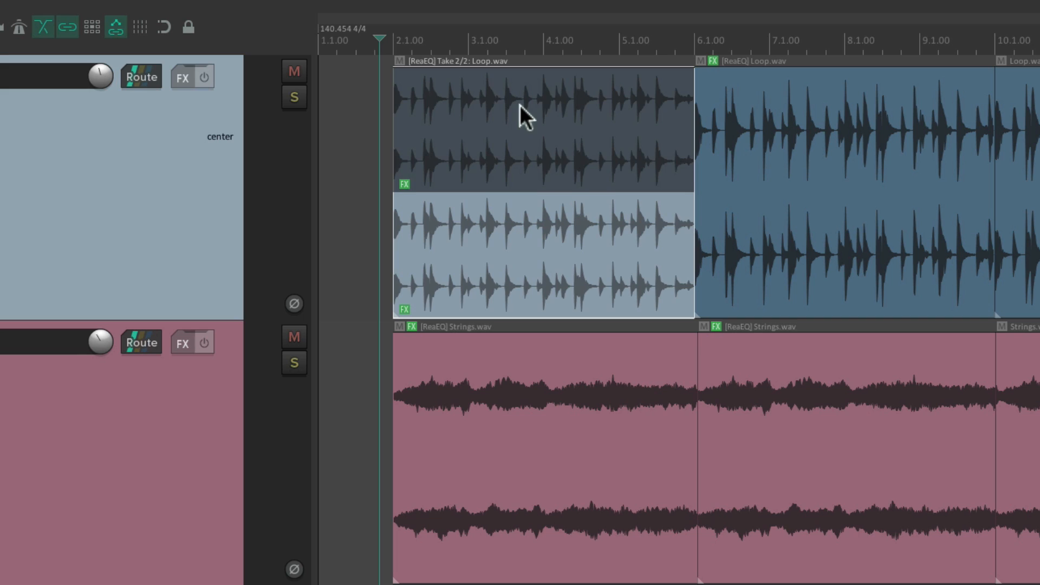